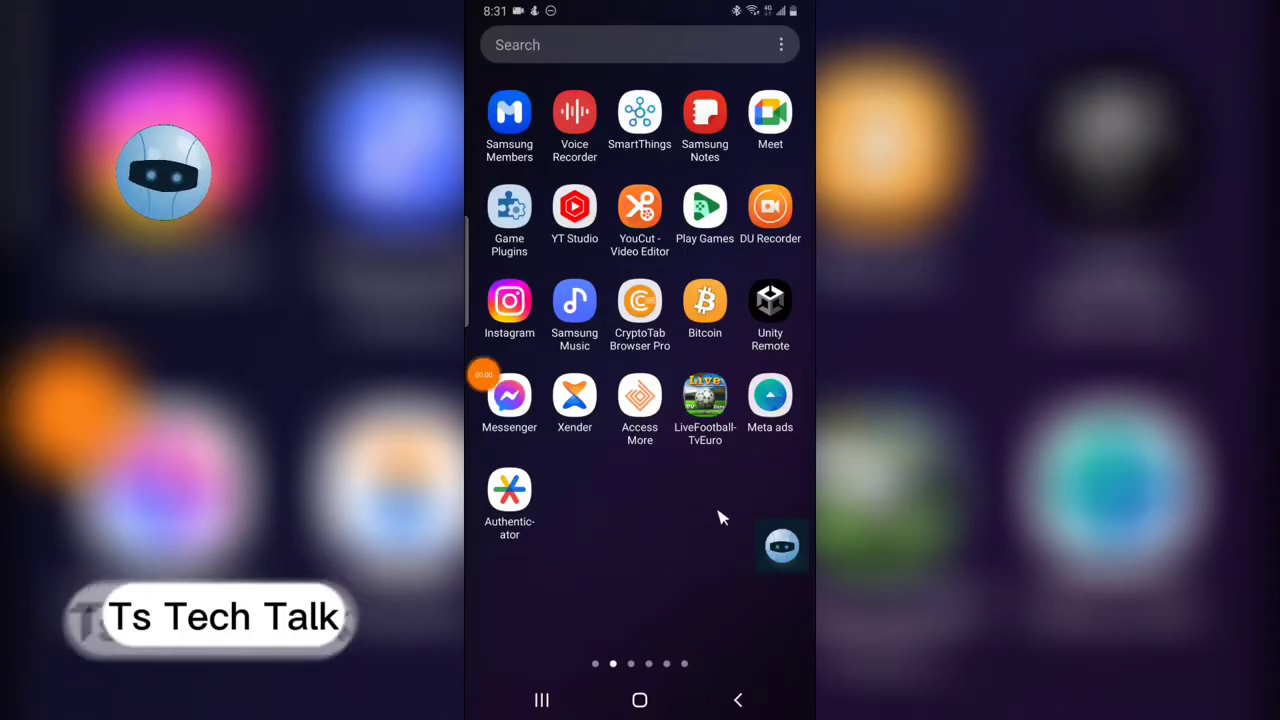
pyautogui.moveTo(690, 614)
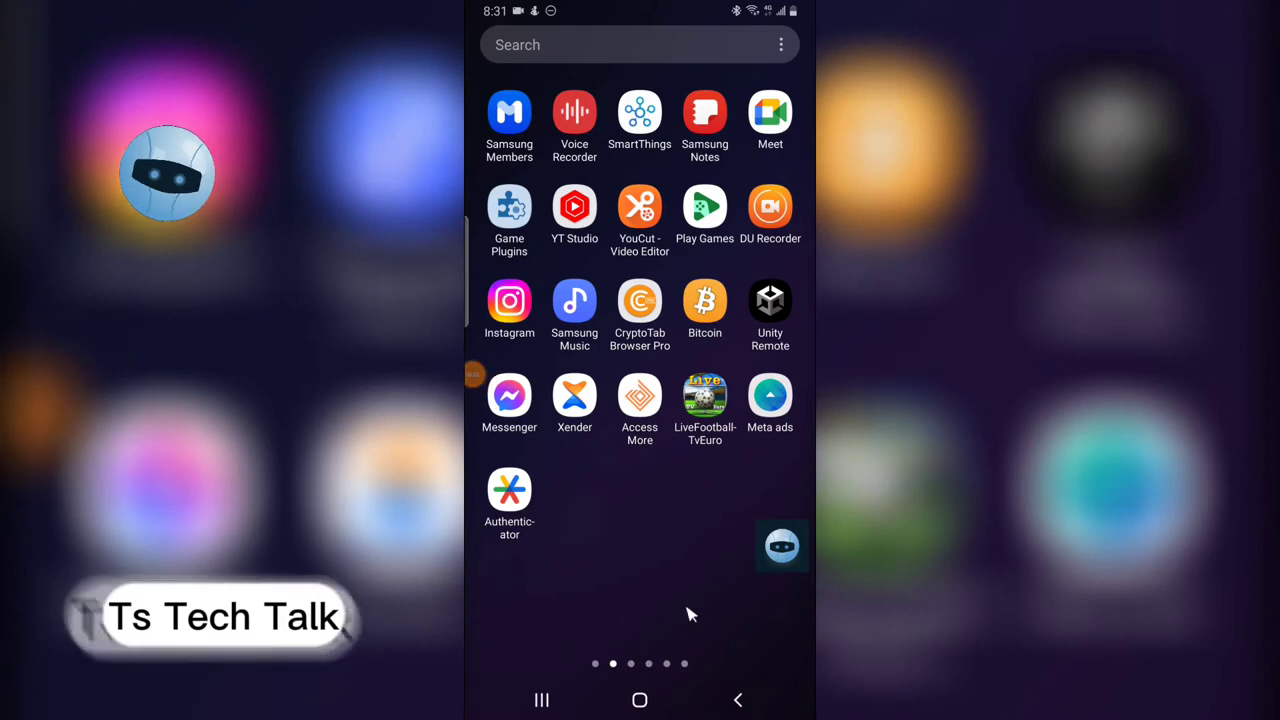
pyautogui.moveTo(760, 676)
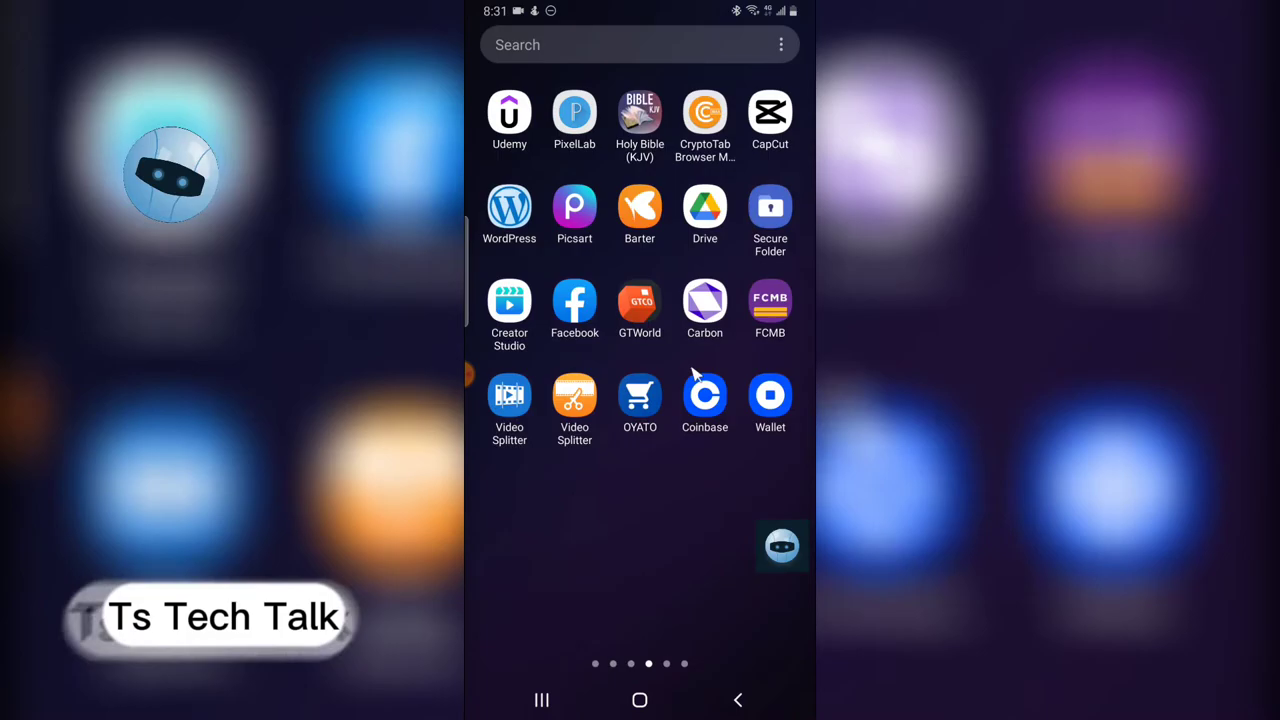
# Launch Facebook and start a reel playing from the Reels section
pyautogui.click(574, 304)
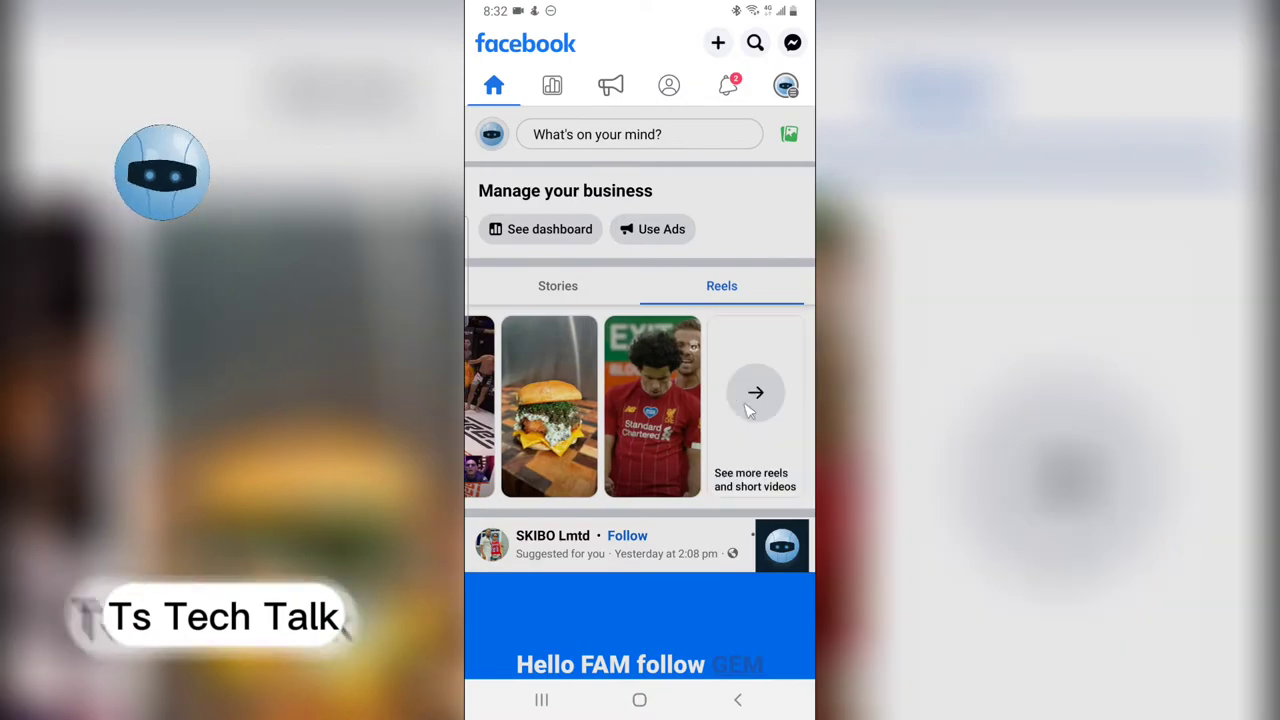
pyautogui.click(756, 390)
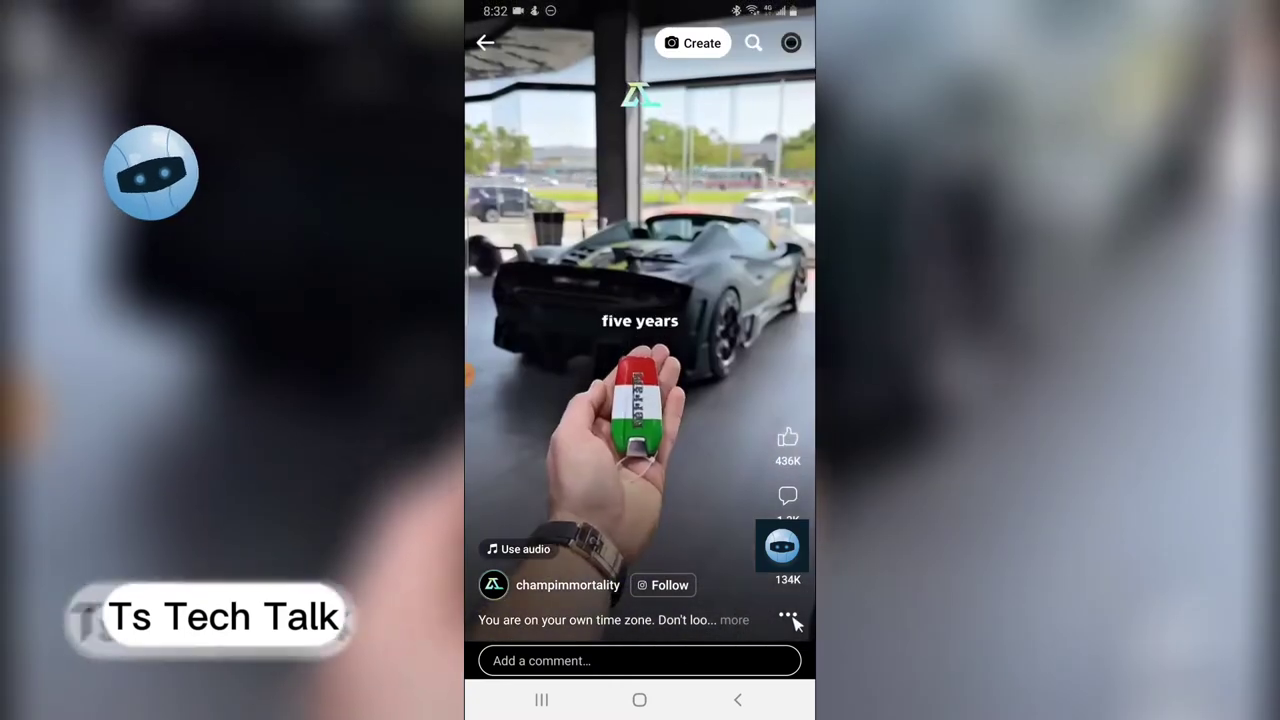
# Copy the reel's link from its options menu, then return to the app list via Recents and Home
pyautogui.click(788, 616)
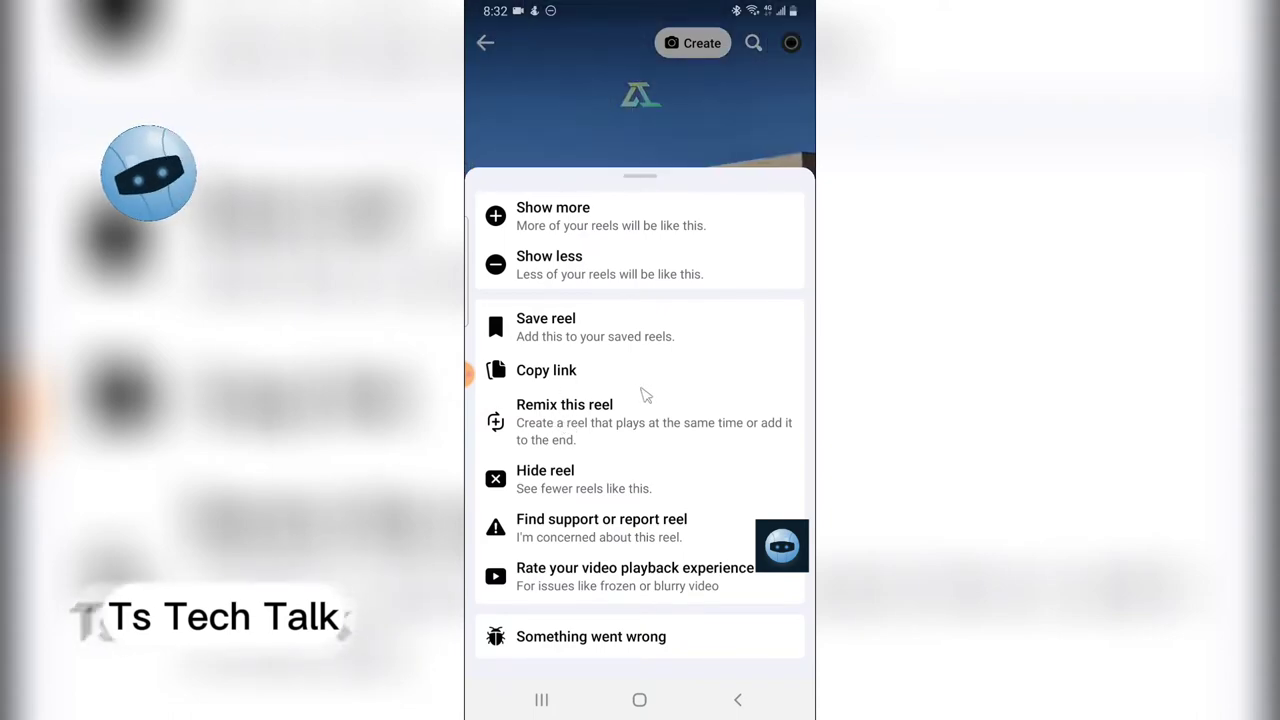
pyautogui.click(546, 370)
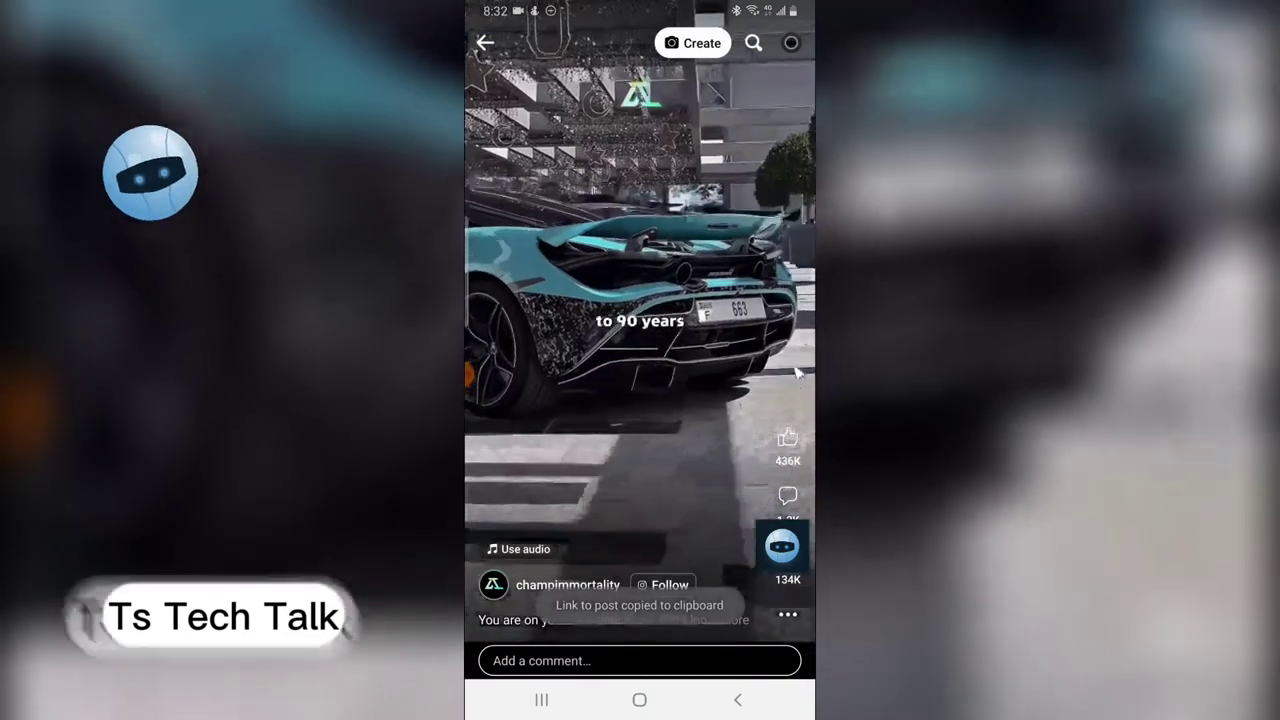
pyautogui.click(788, 494)
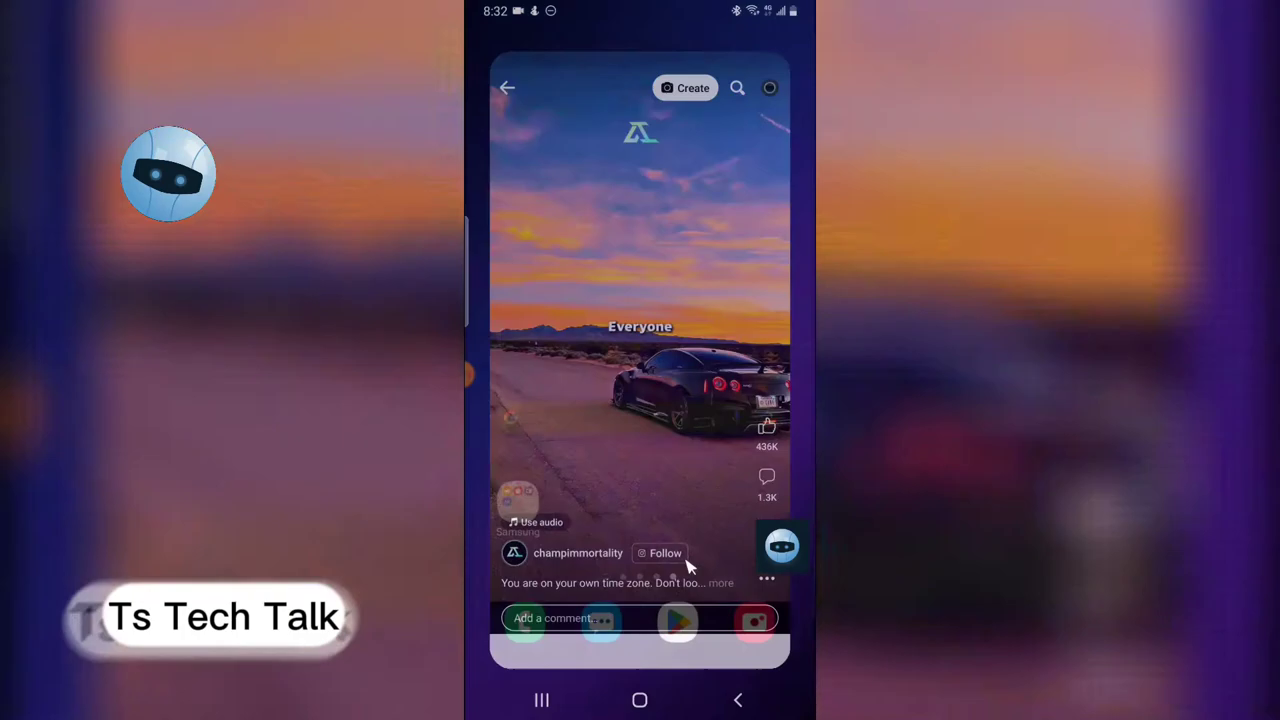
pyautogui.click(640, 700)
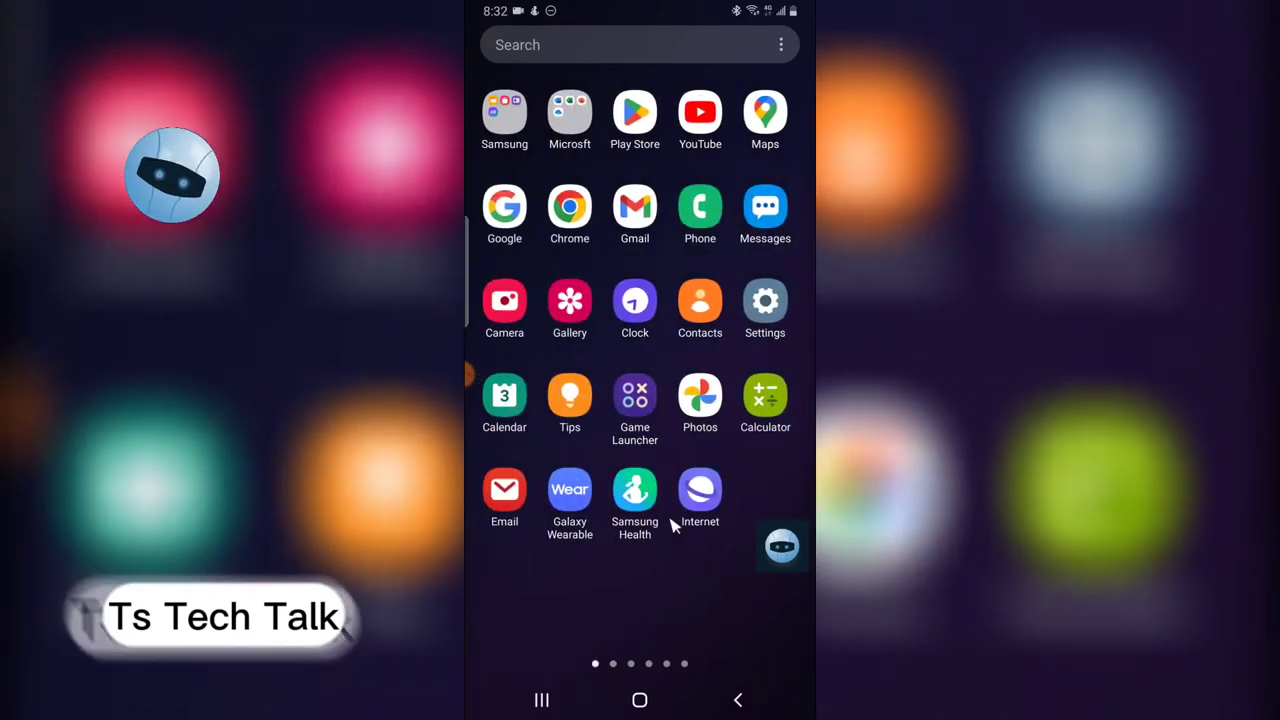
# Search Google in Samsung Internet for 'facebook reels download', listing FDownloader
pyautogui.click(700, 490)
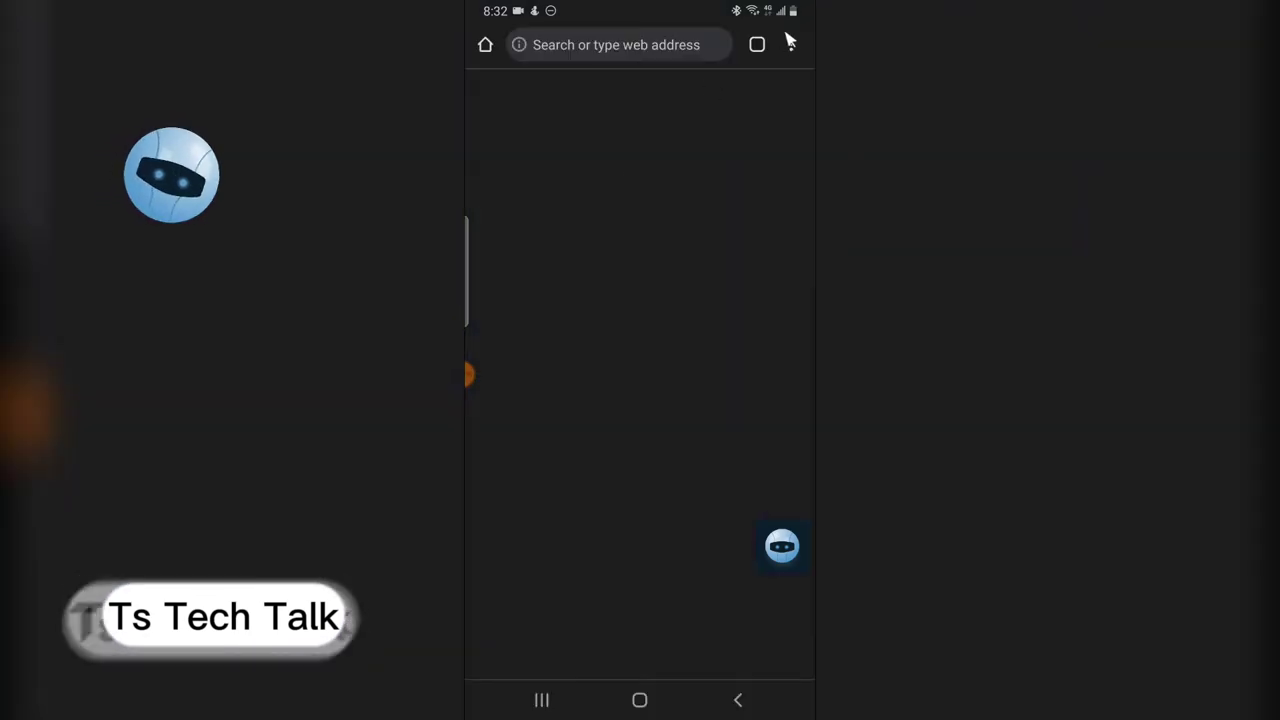
pyautogui.click(790, 44)
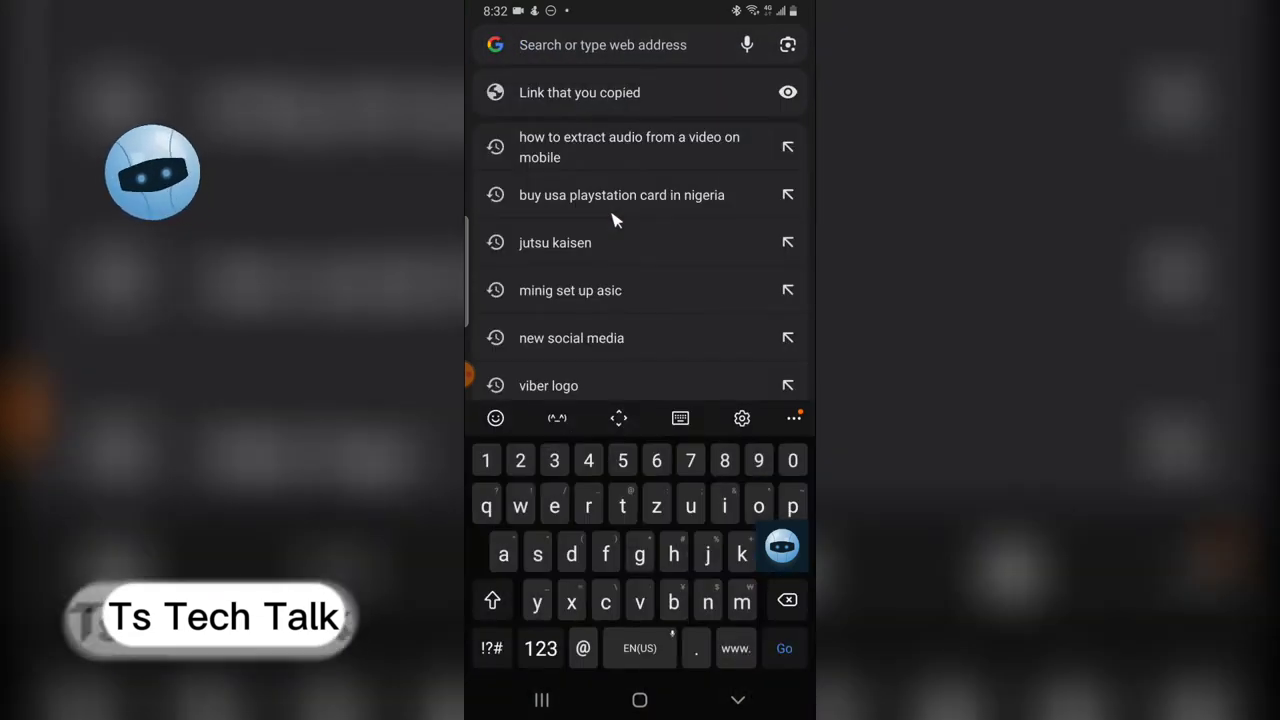
pyautogui.write('facen')
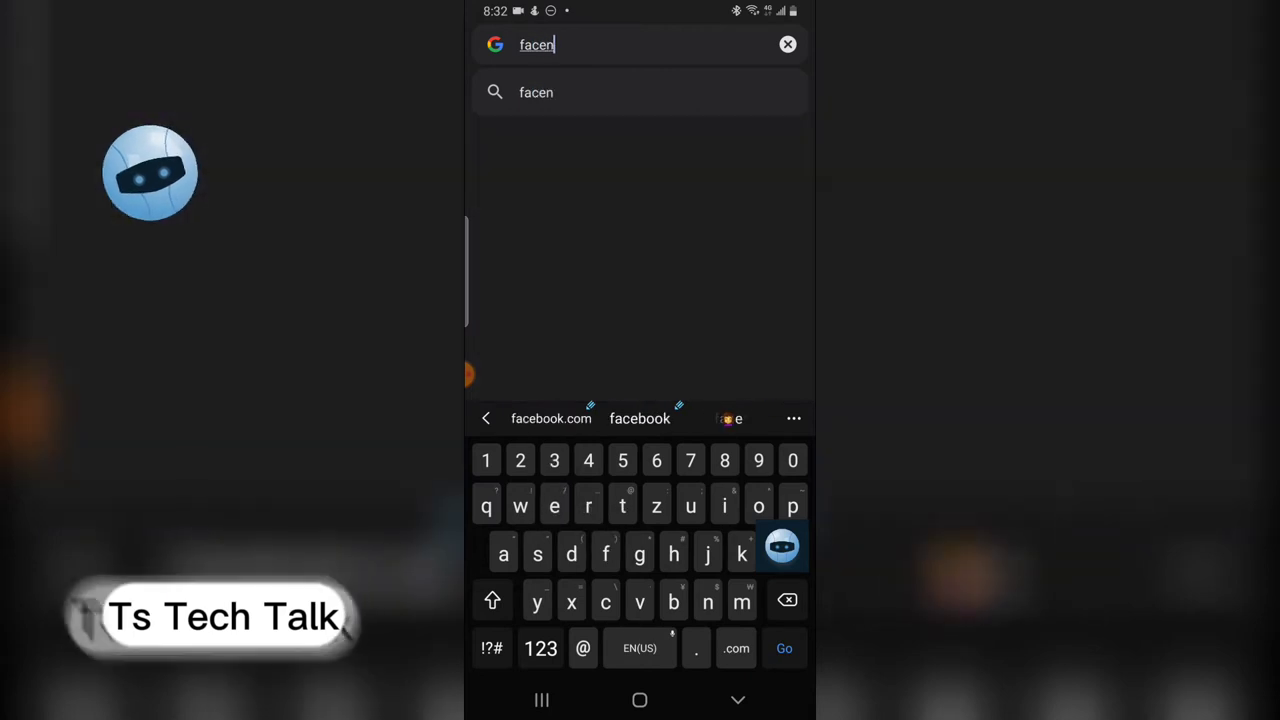
pyautogui.write('bkko')
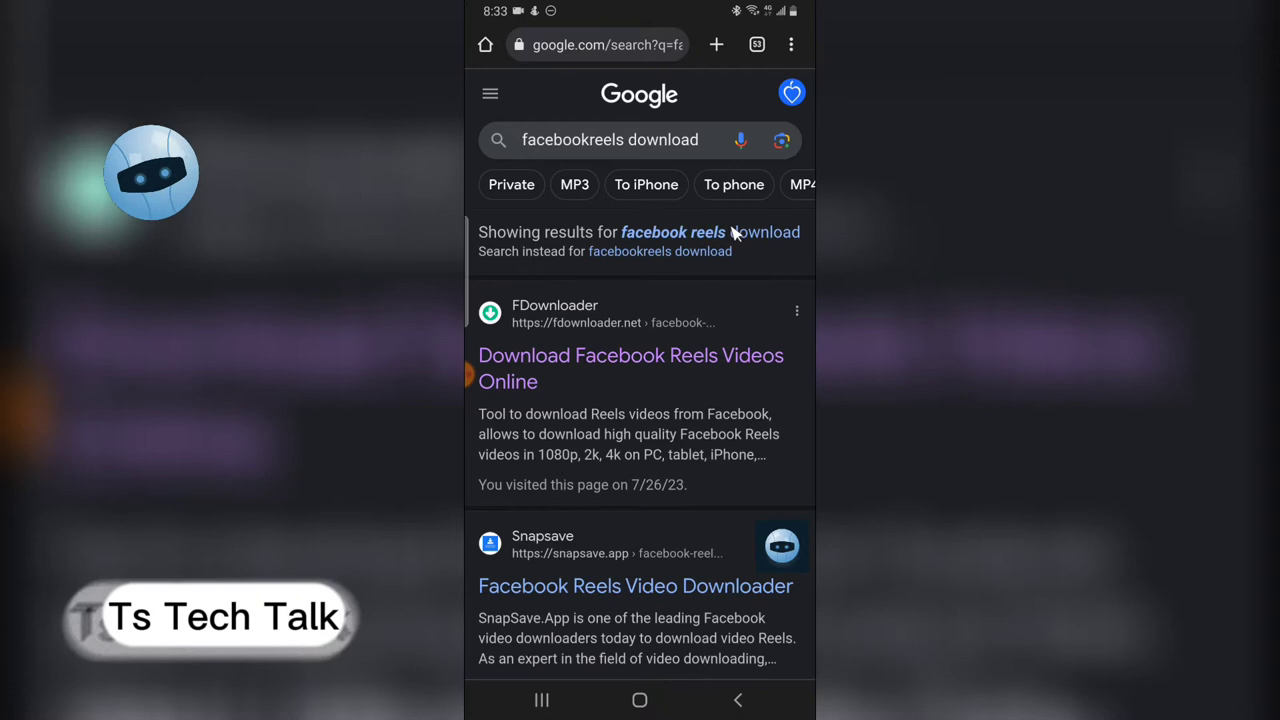
pyautogui.moveTo(660, 376)
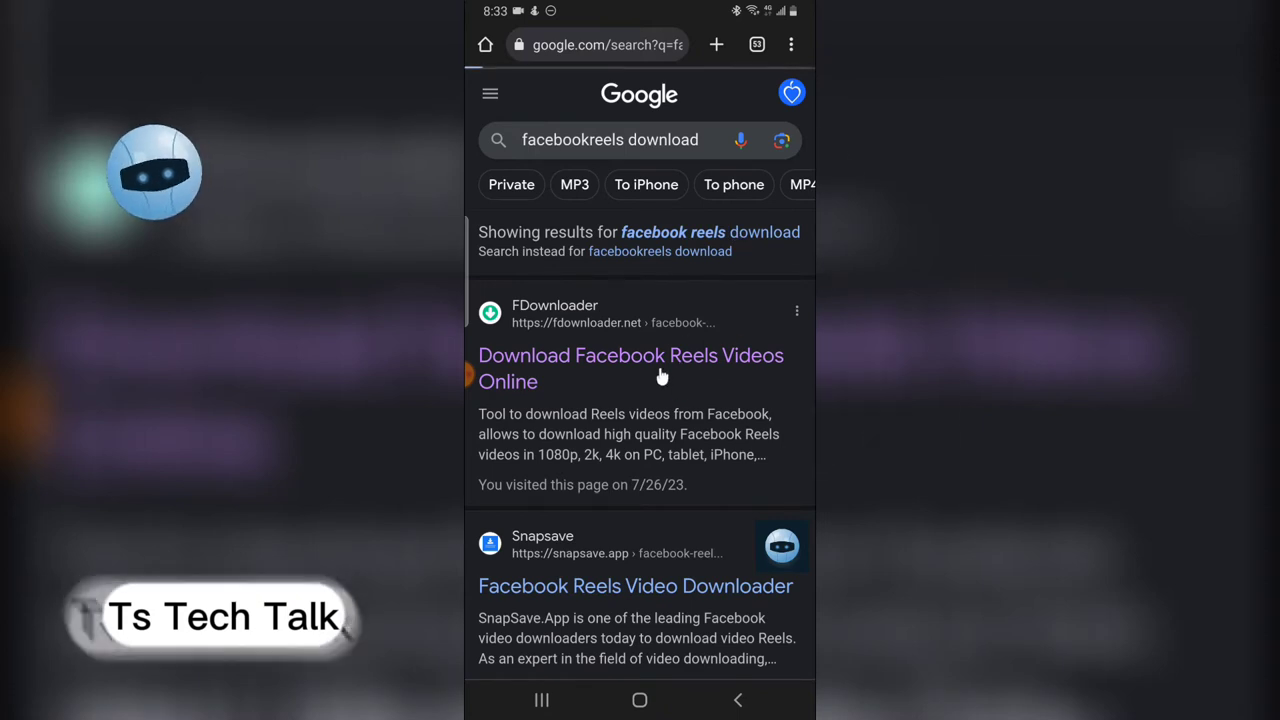
# Paste the copied reel link into FDownloader and fetch its MP4 download options
pyautogui.click(630, 368)
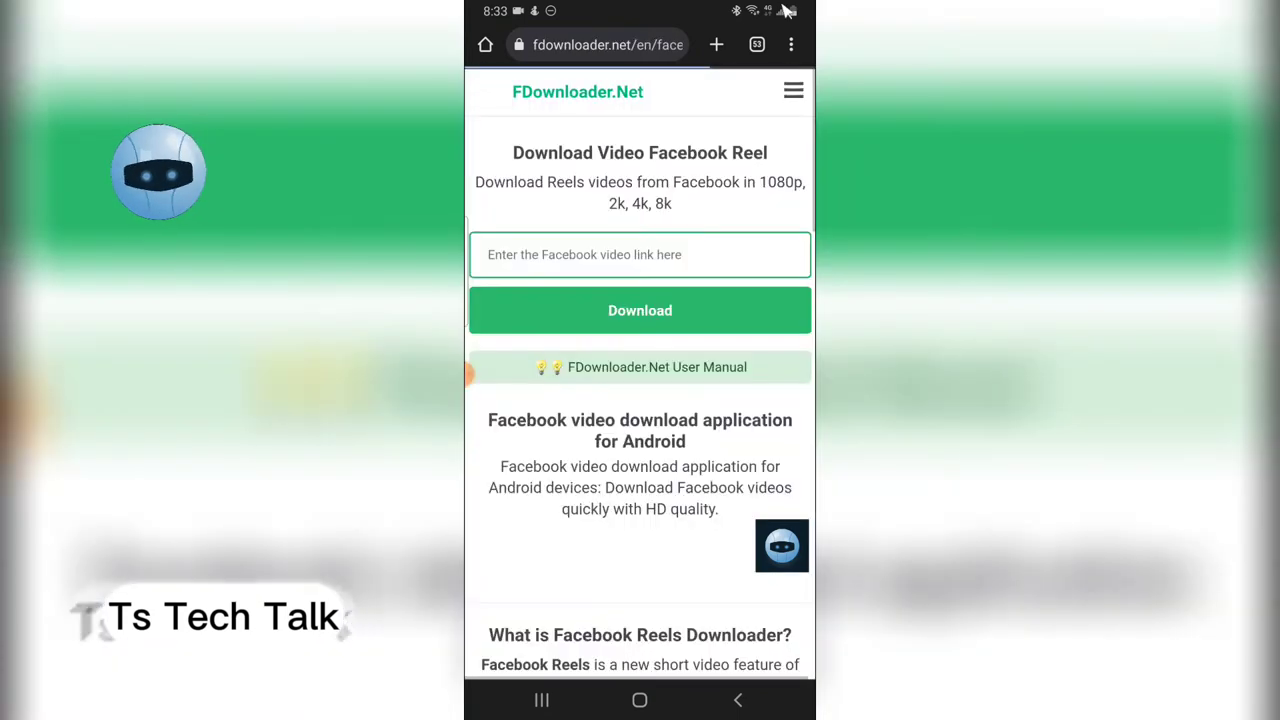
pyautogui.click(640, 254)
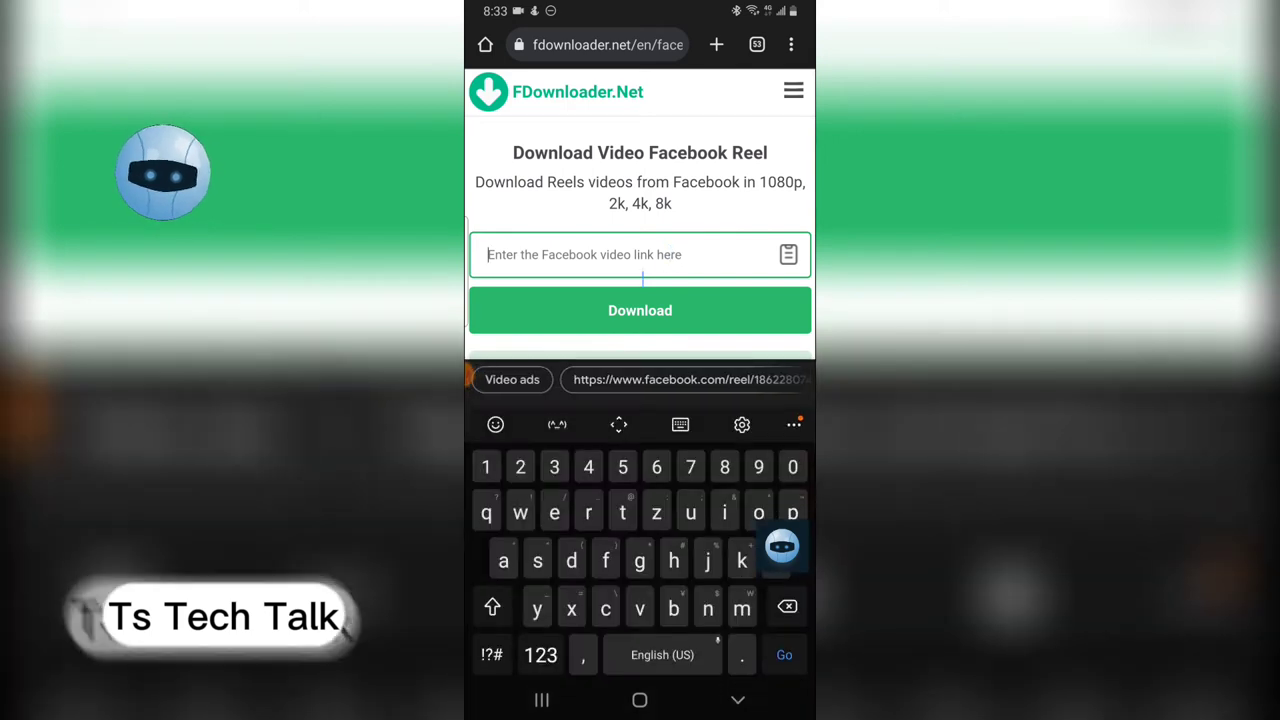
pyautogui.click(640, 254)
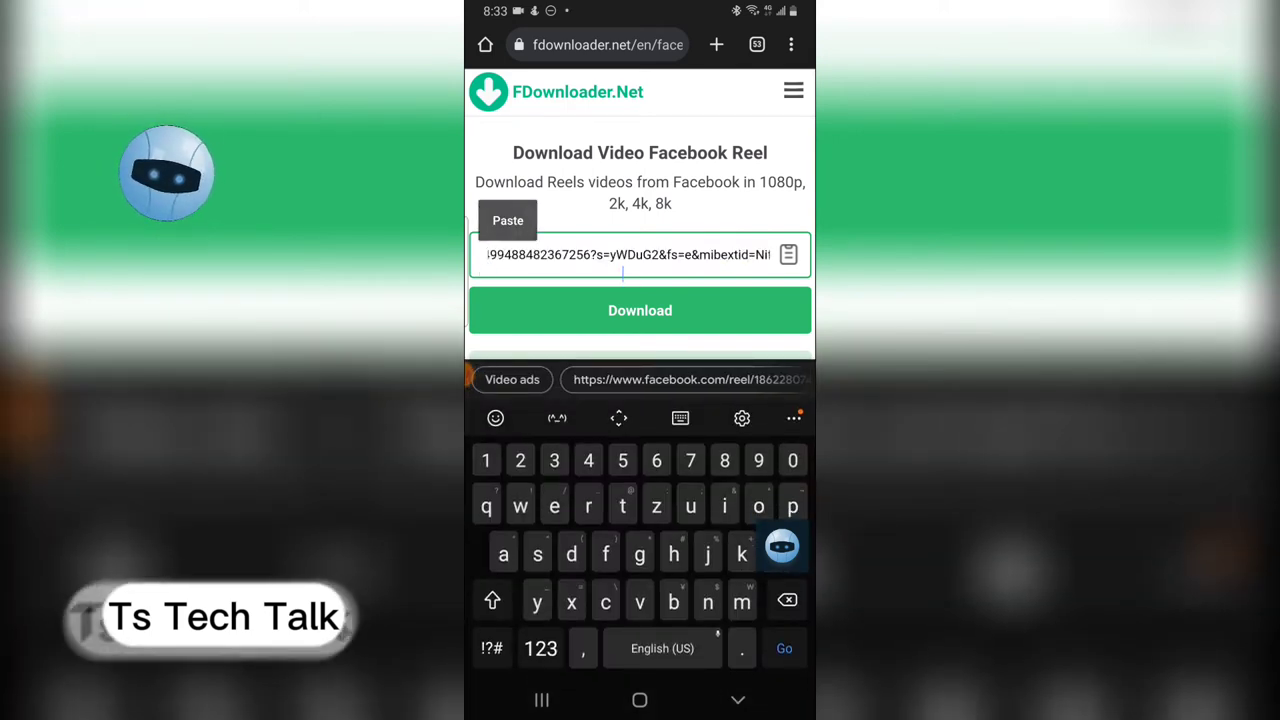
pyautogui.click(640, 310)
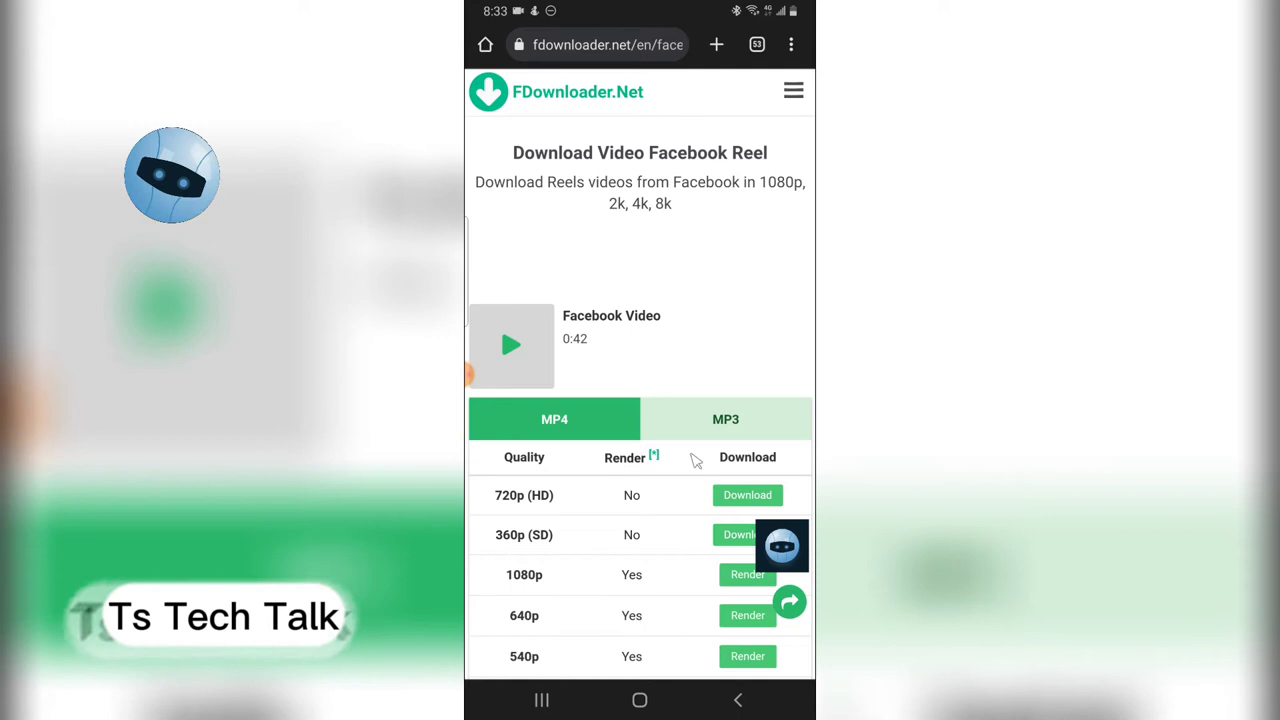
# Download the reel as 720p HD MP4, dismiss the advert and return to the home screen
pyautogui.click(748, 496)
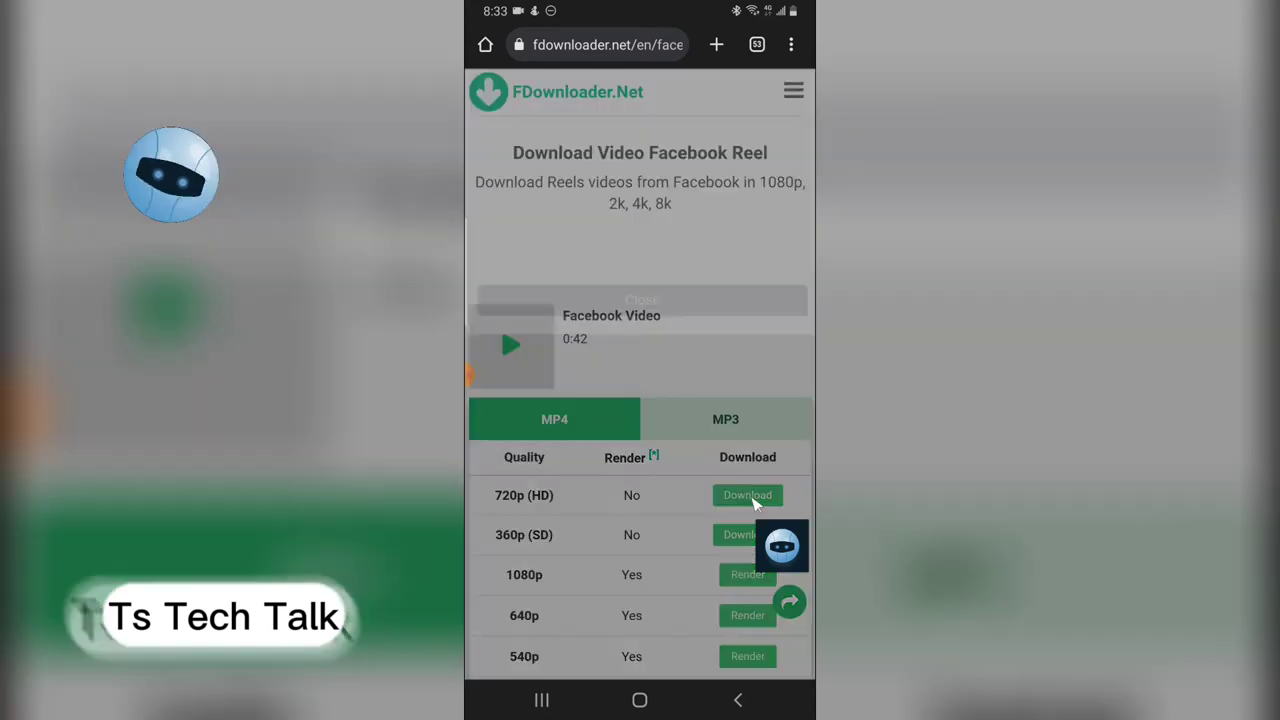
pyautogui.click(748, 496)
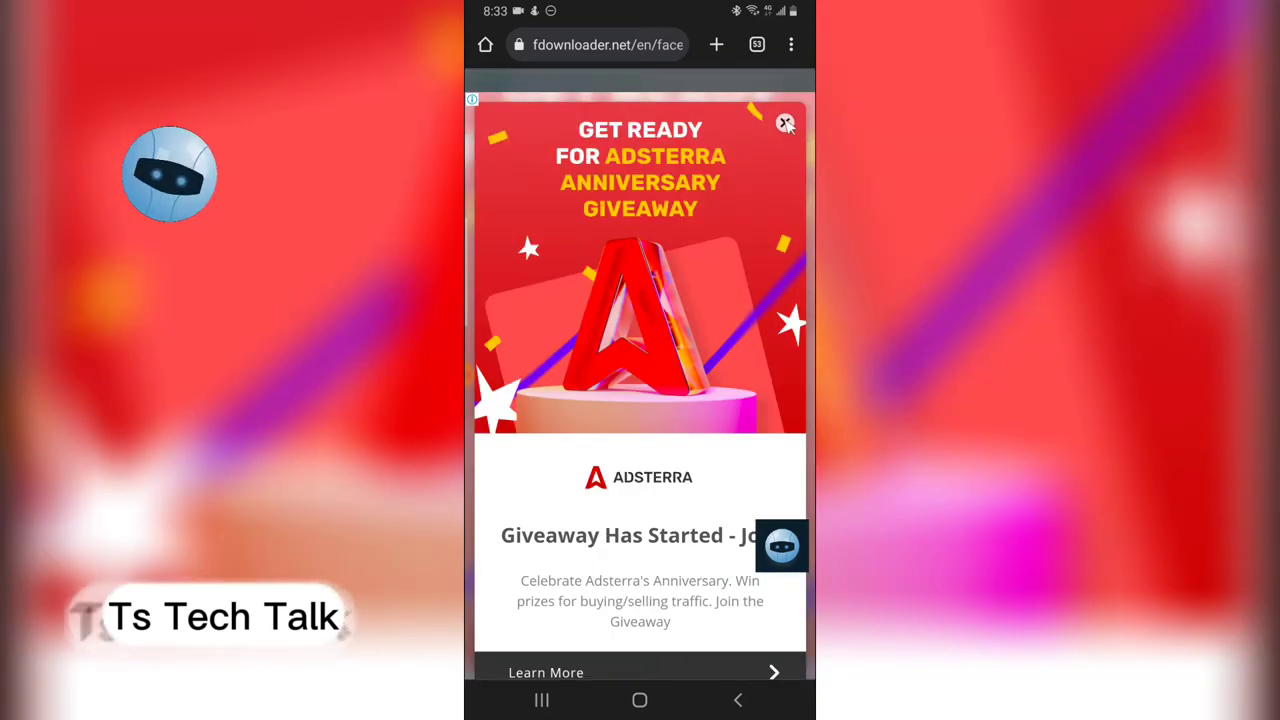
pyautogui.click(786, 124)
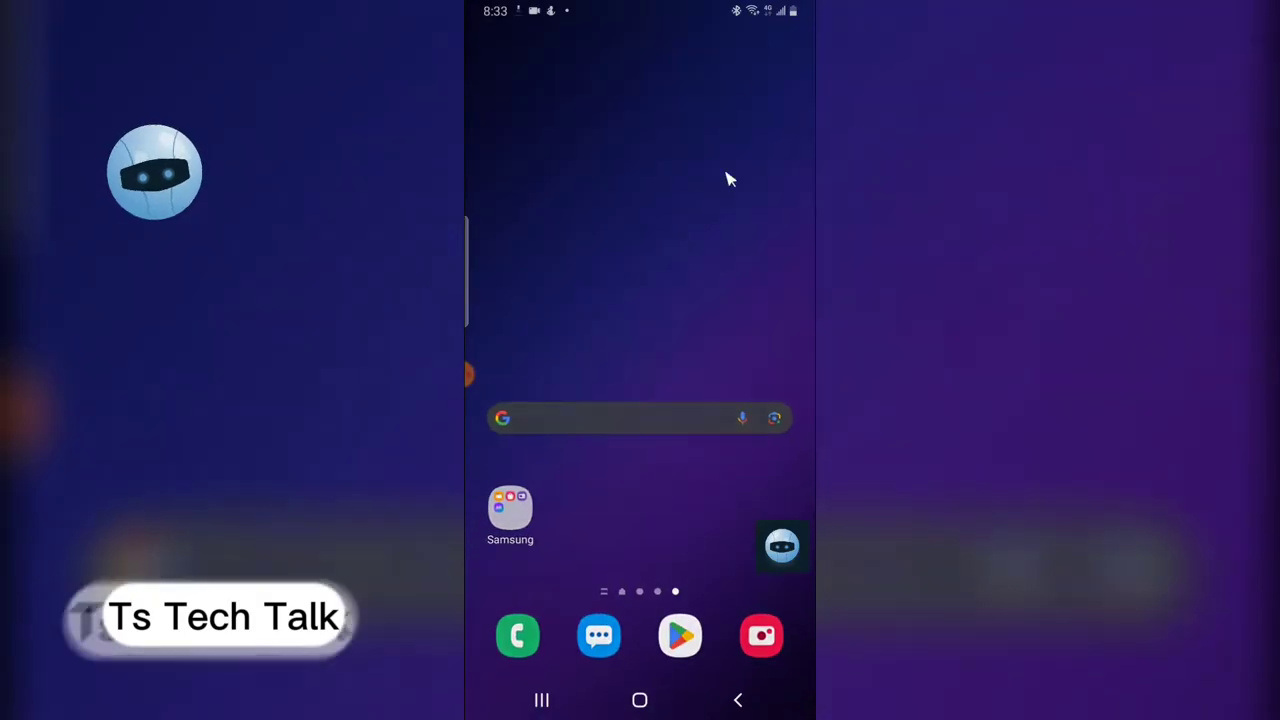
# Find CapCut in the app drawer, dismiss its sign-in prompt and start a new project's video picker
pyautogui.scroll(3)
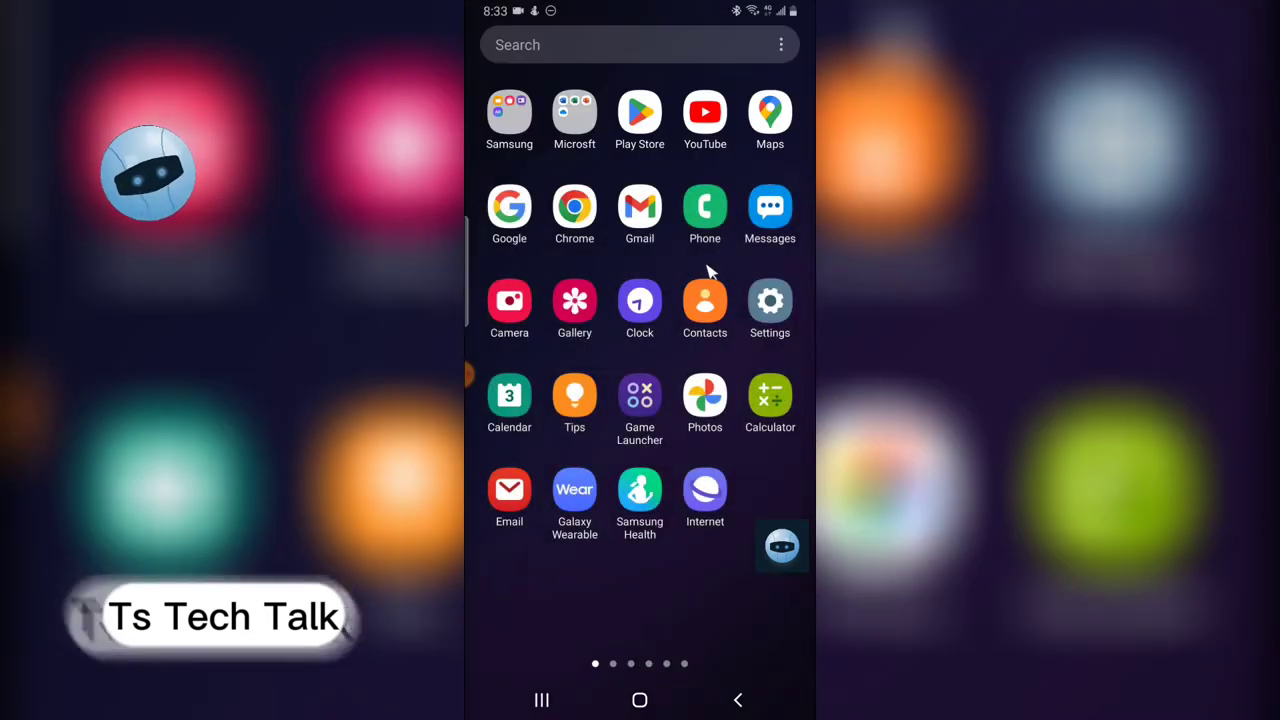
pyautogui.hscroll(-3)
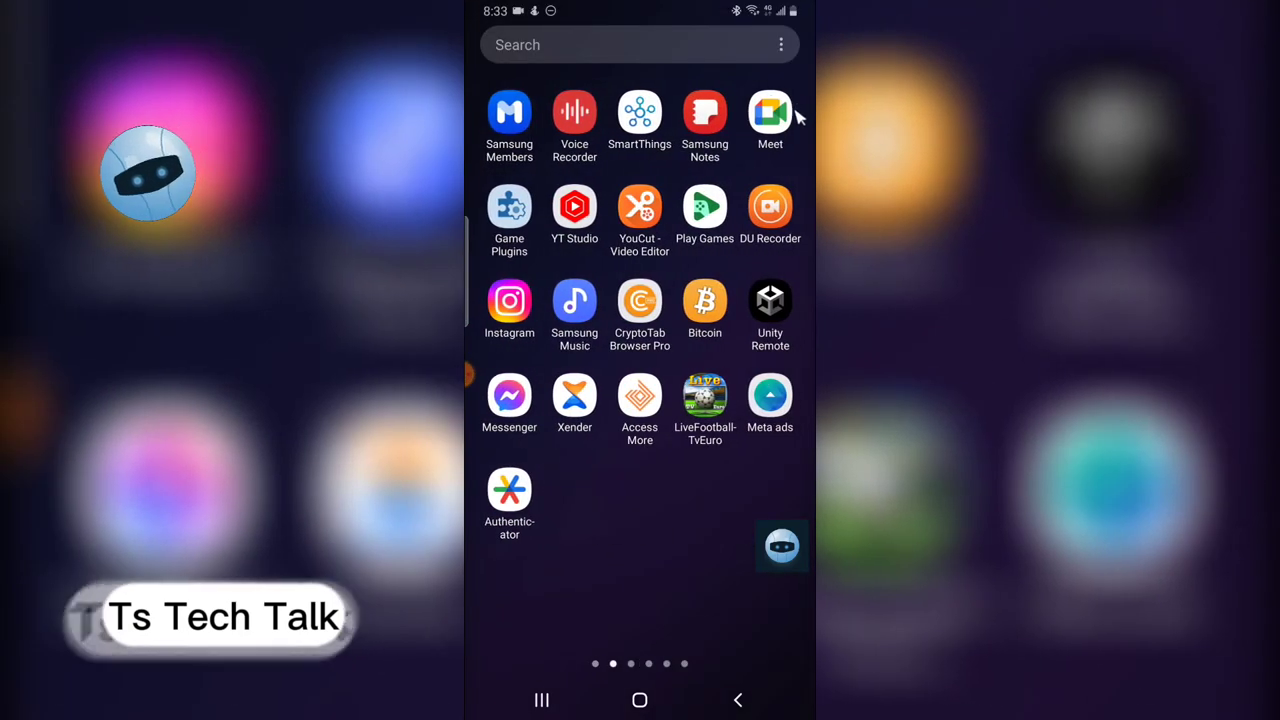
pyautogui.hscroll(-3)
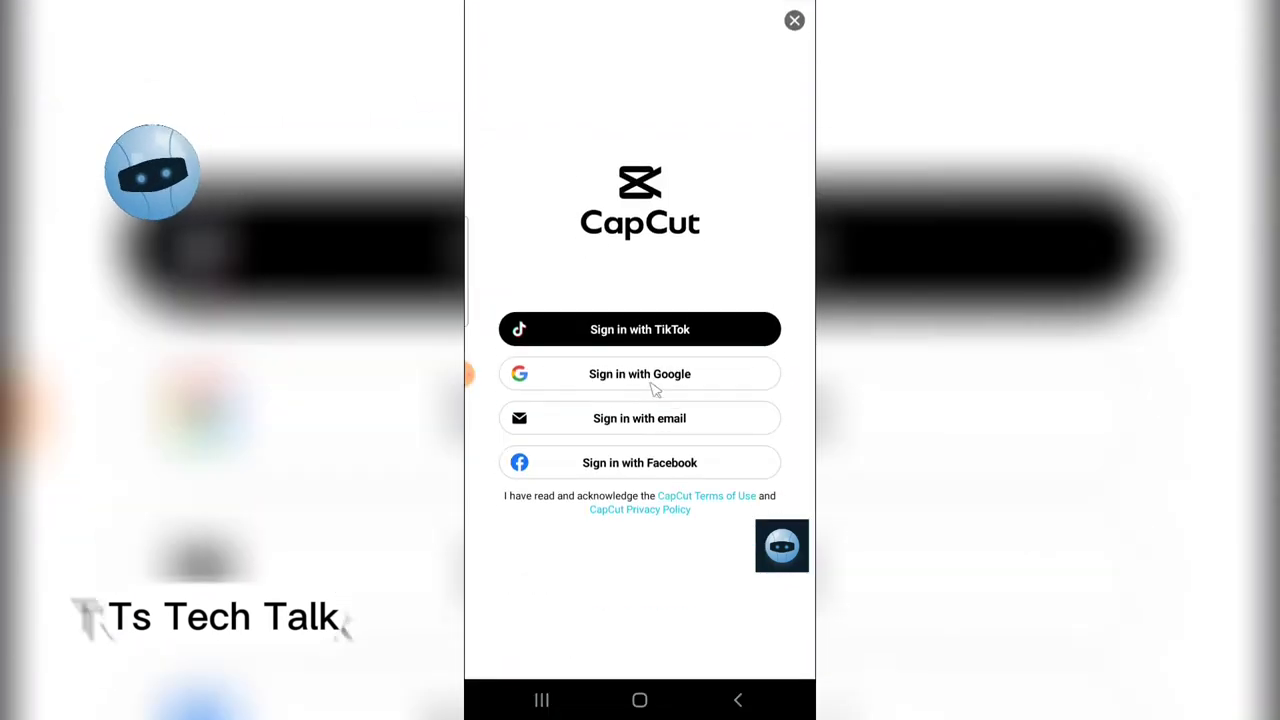
pyautogui.click(794, 20)
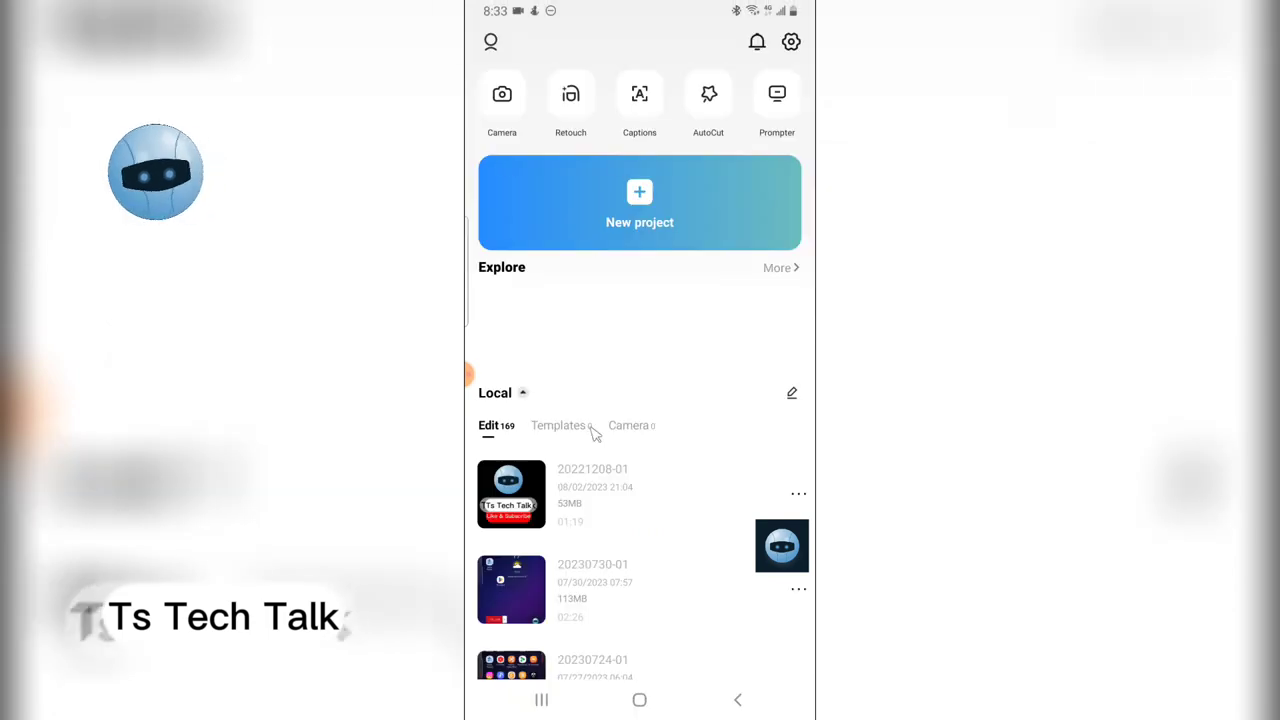
pyautogui.click(640, 202)
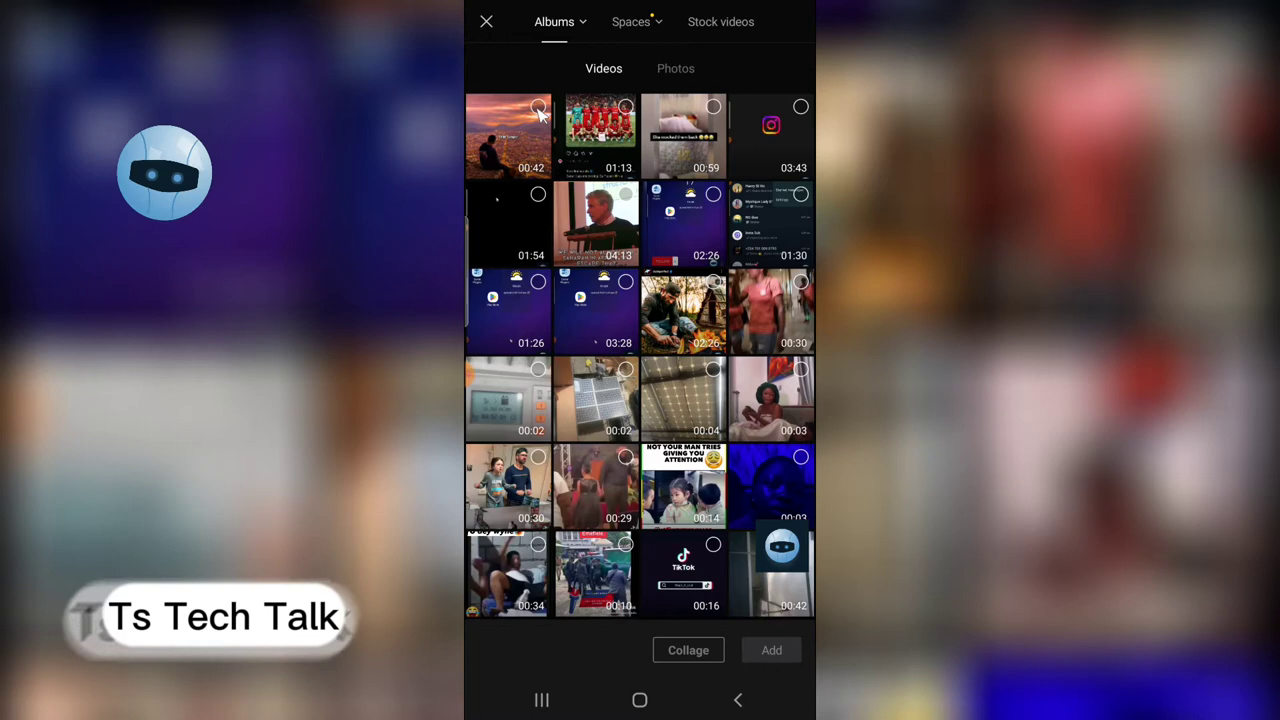
# Select the 0:42 downloaded reel and a second gallery video so Collage becomes available
pyautogui.click(508, 136)
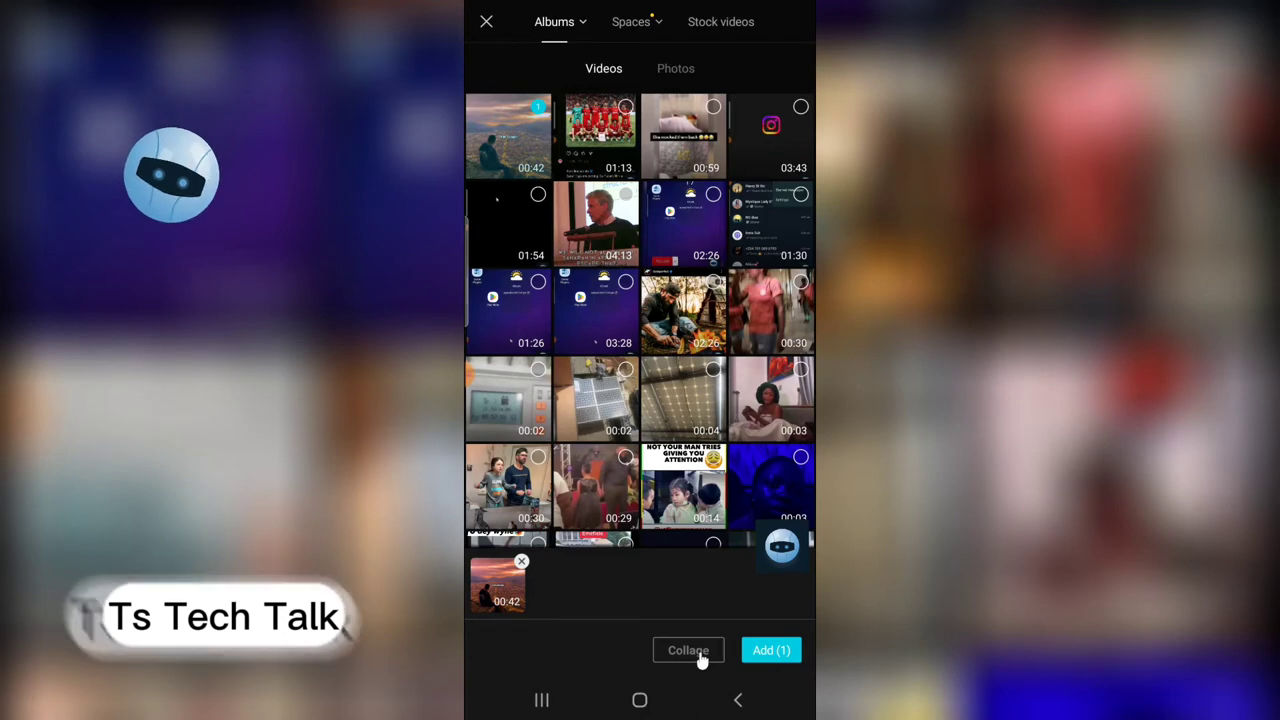
pyautogui.click(688, 650)
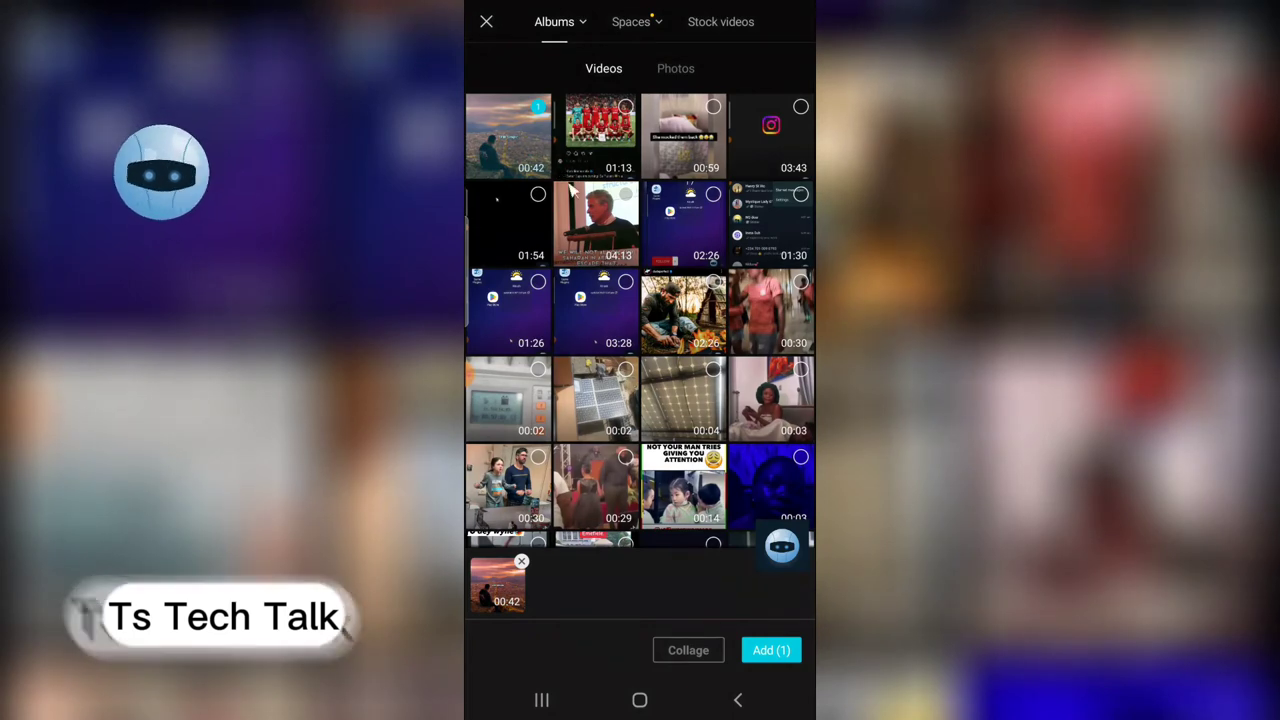
pyautogui.moveTo(640, 404)
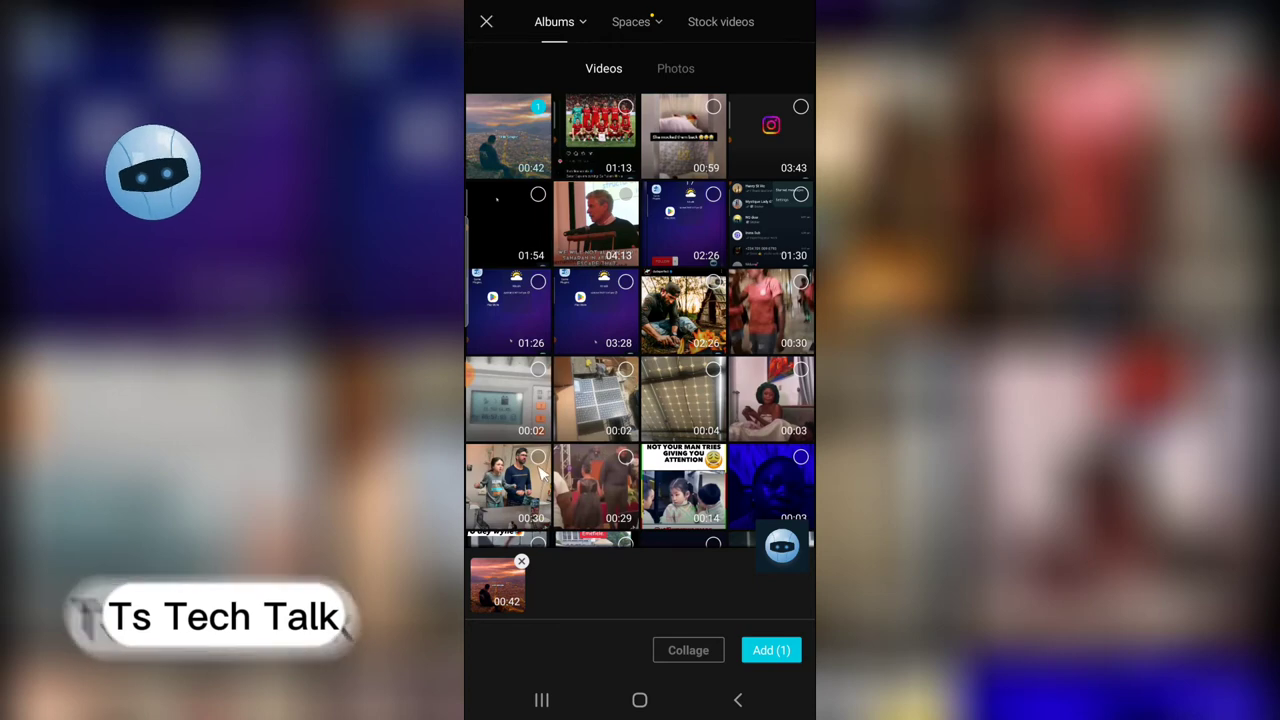
pyautogui.click(508, 490)
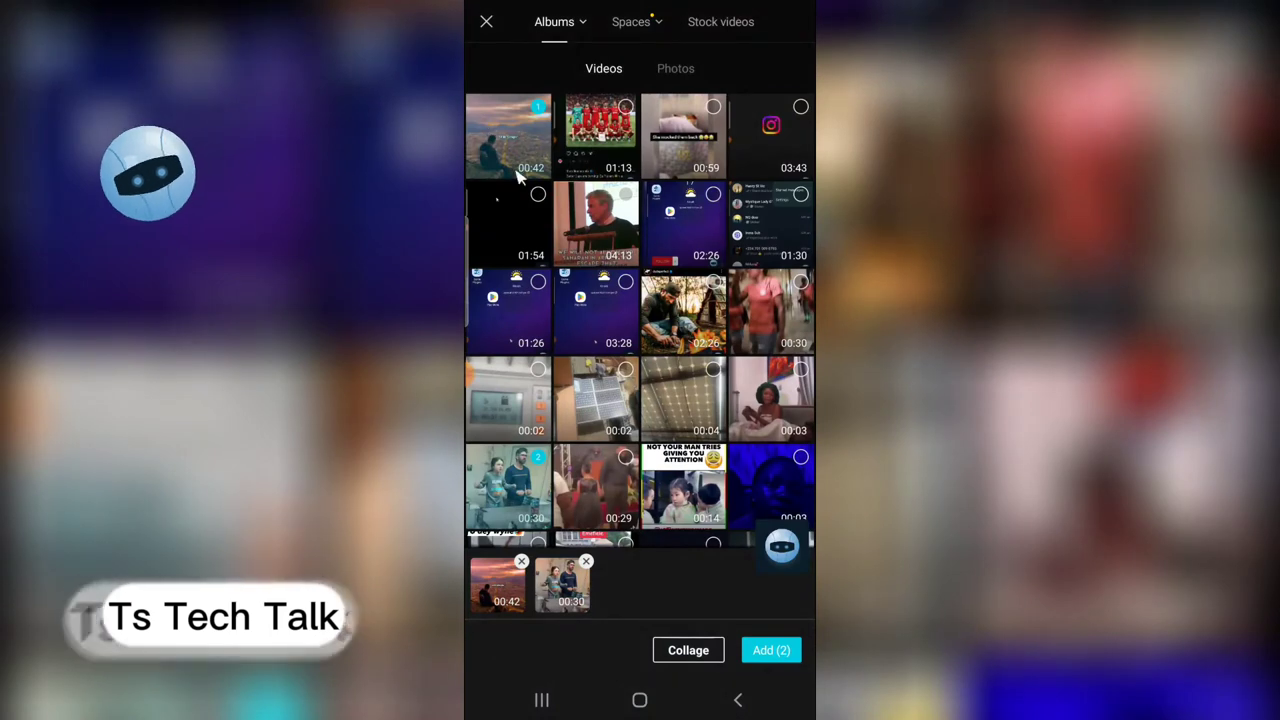
pyautogui.moveTo(616, 422)
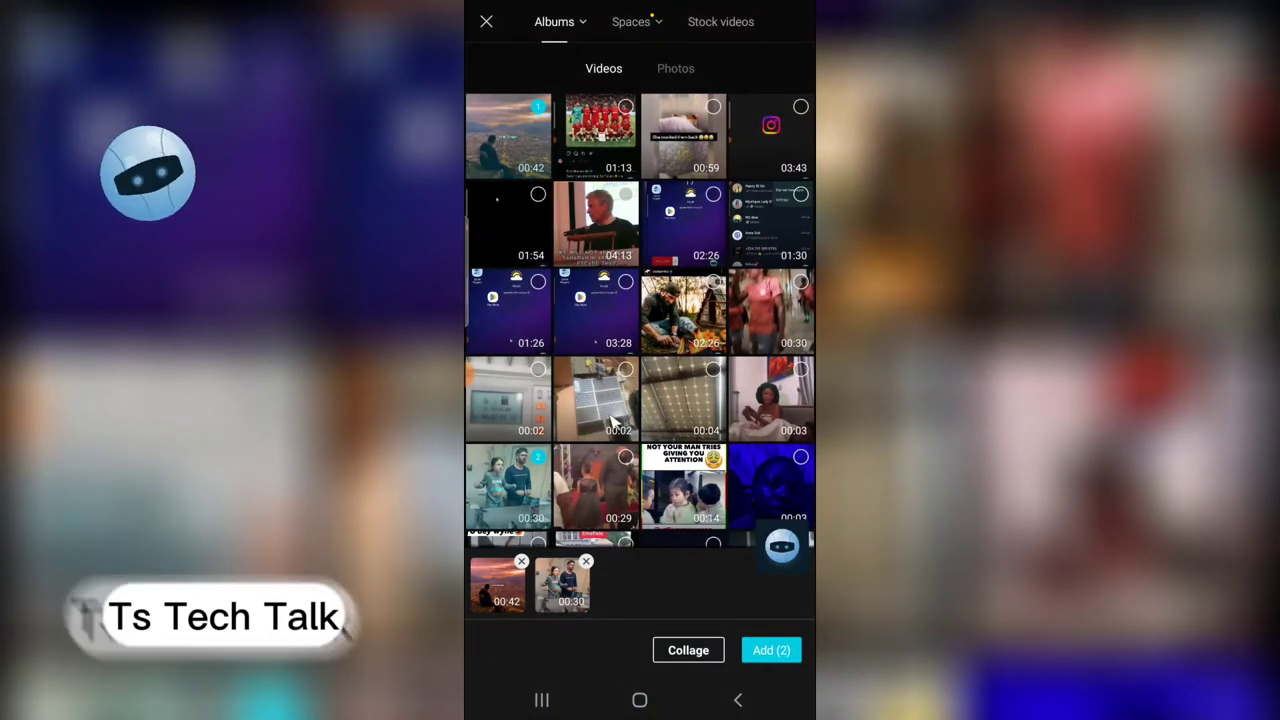
pyautogui.moveTo(664, 622)
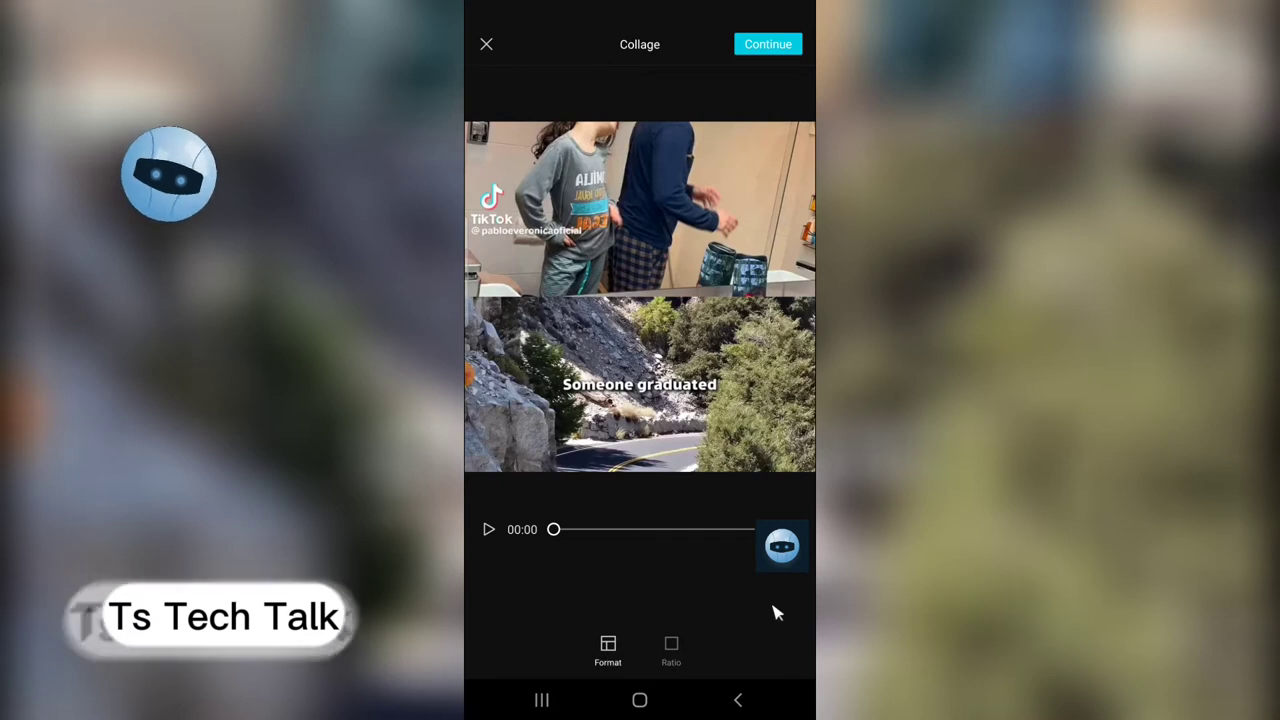
pyautogui.moveTo(696, 322)
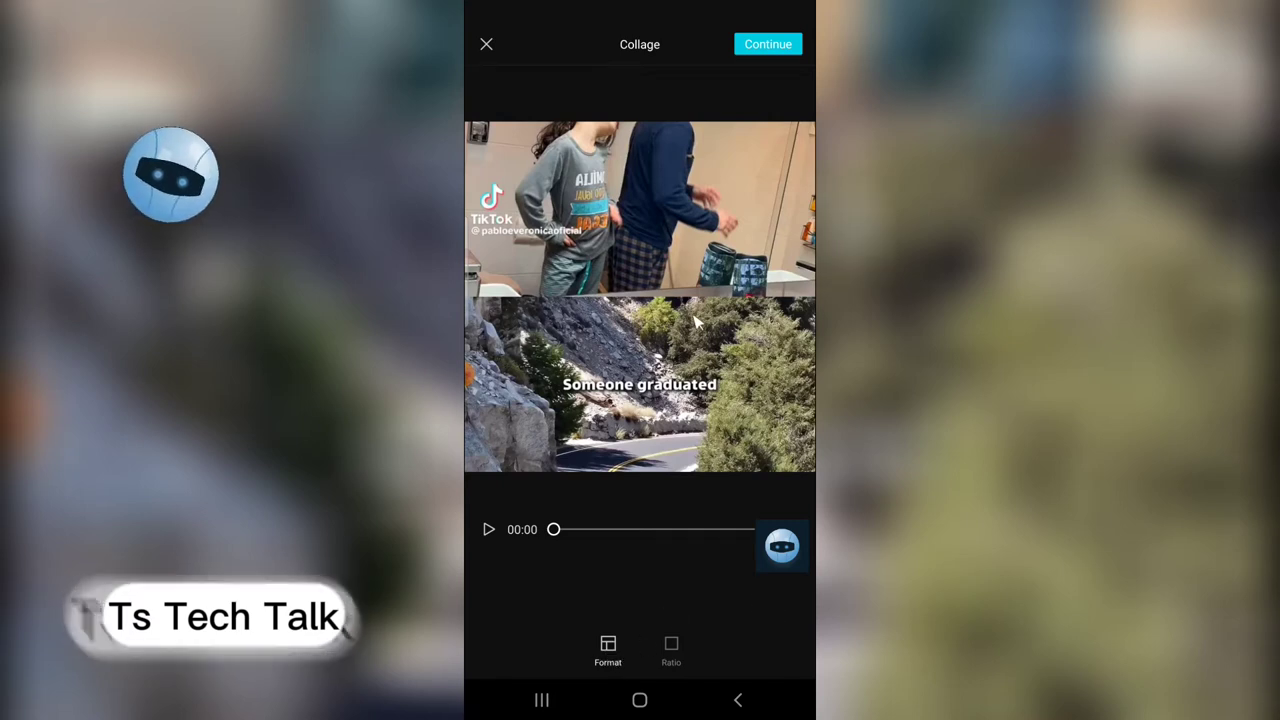
# Choose the left-right split layout for the collage and continue into the editing timeline
pyautogui.click(640, 200)
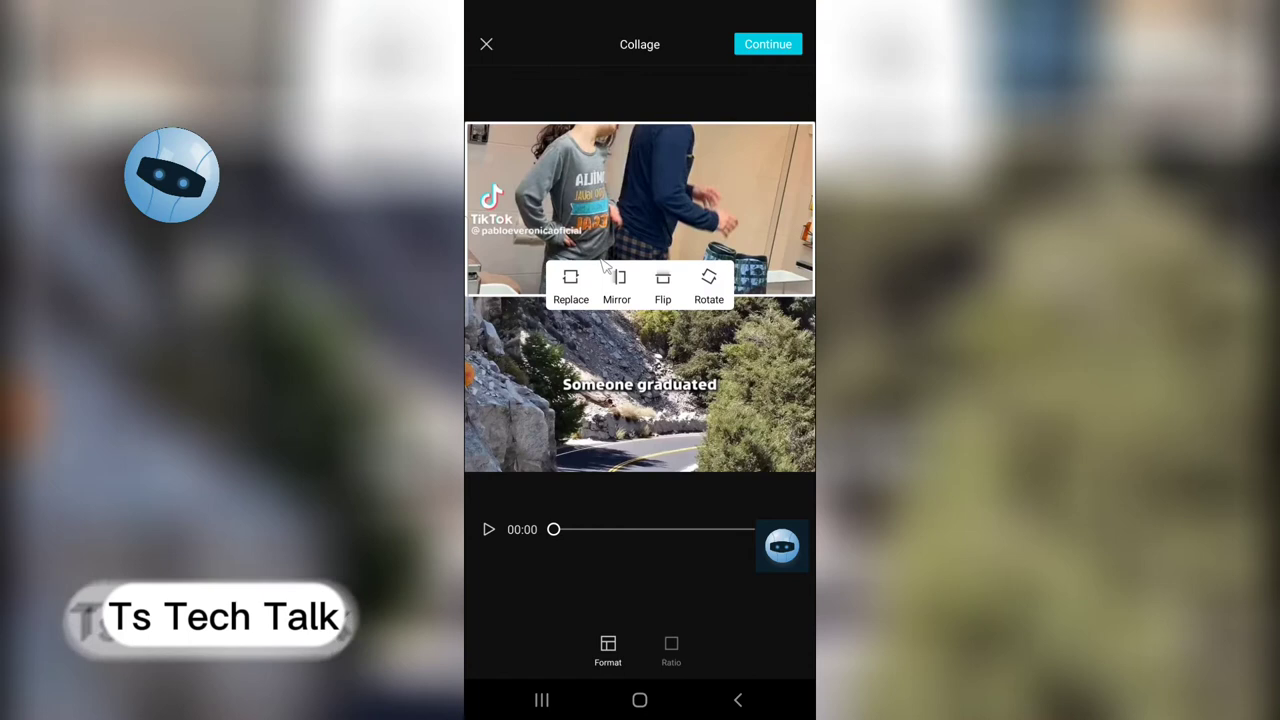
pyautogui.click(608, 650)
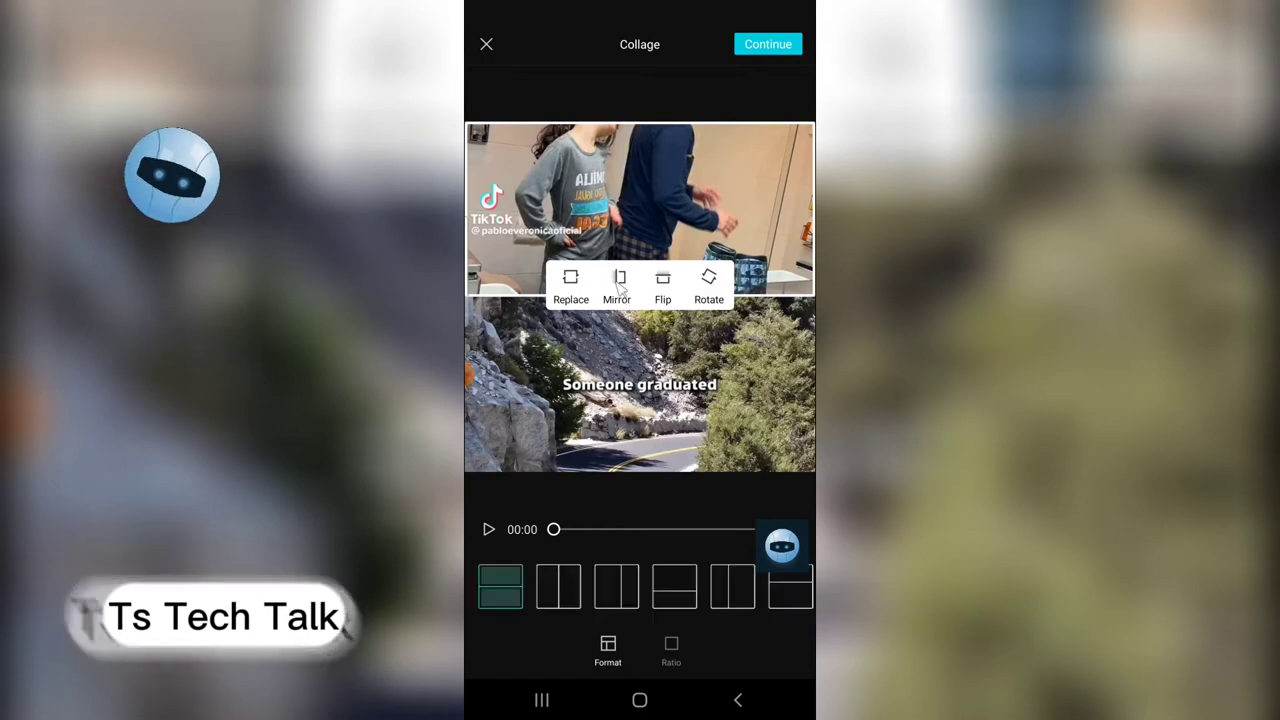
pyautogui.moveTo(564, 596)
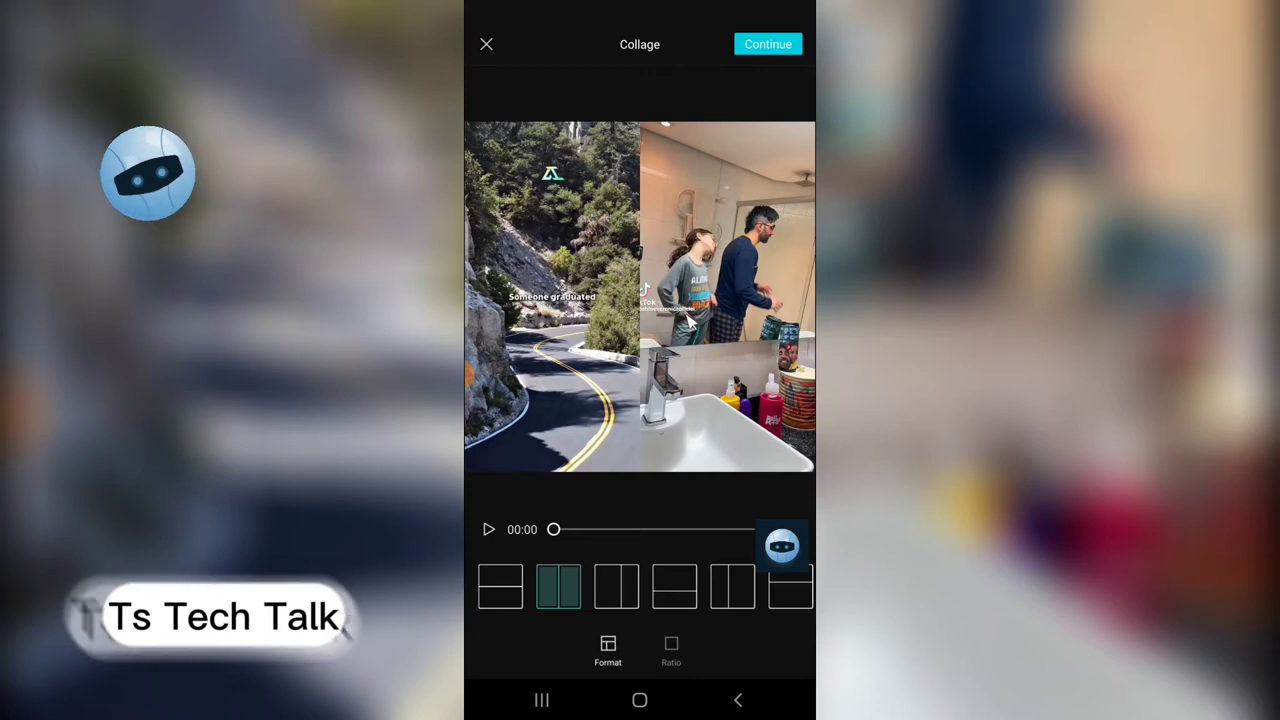
pyautogui.moveTo(784, 196)
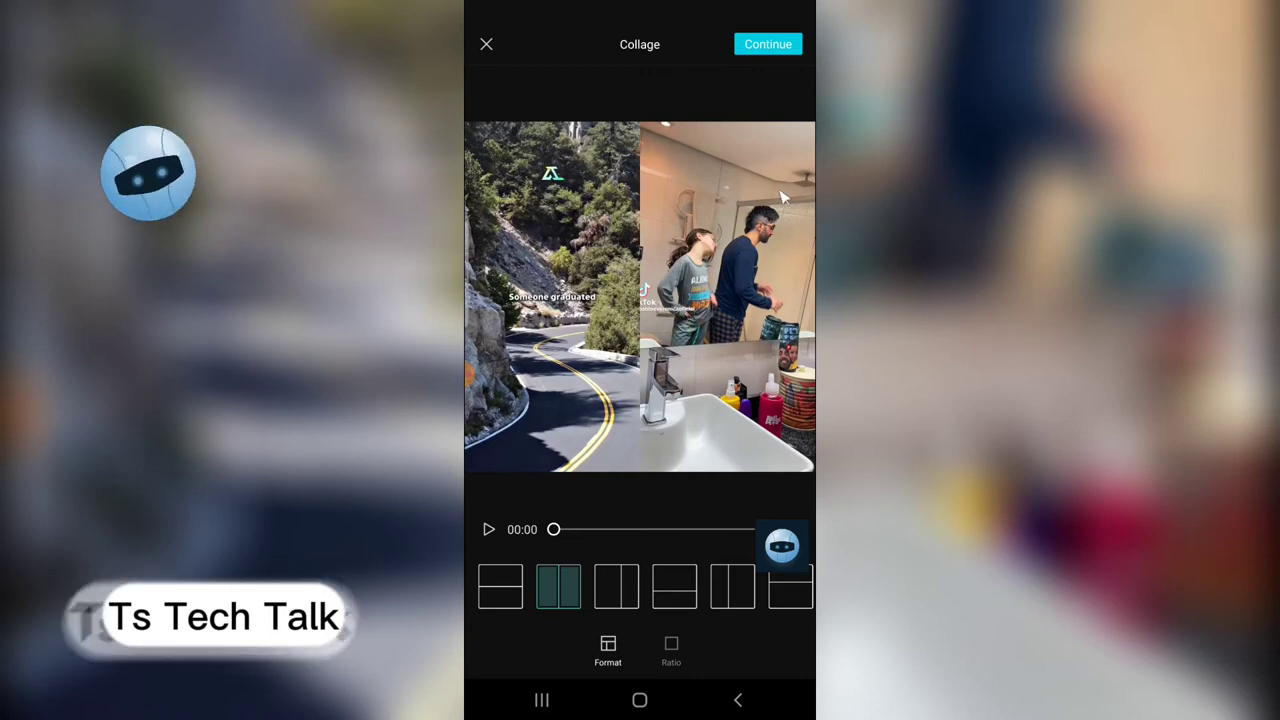
pyautogui.click(768, 44)
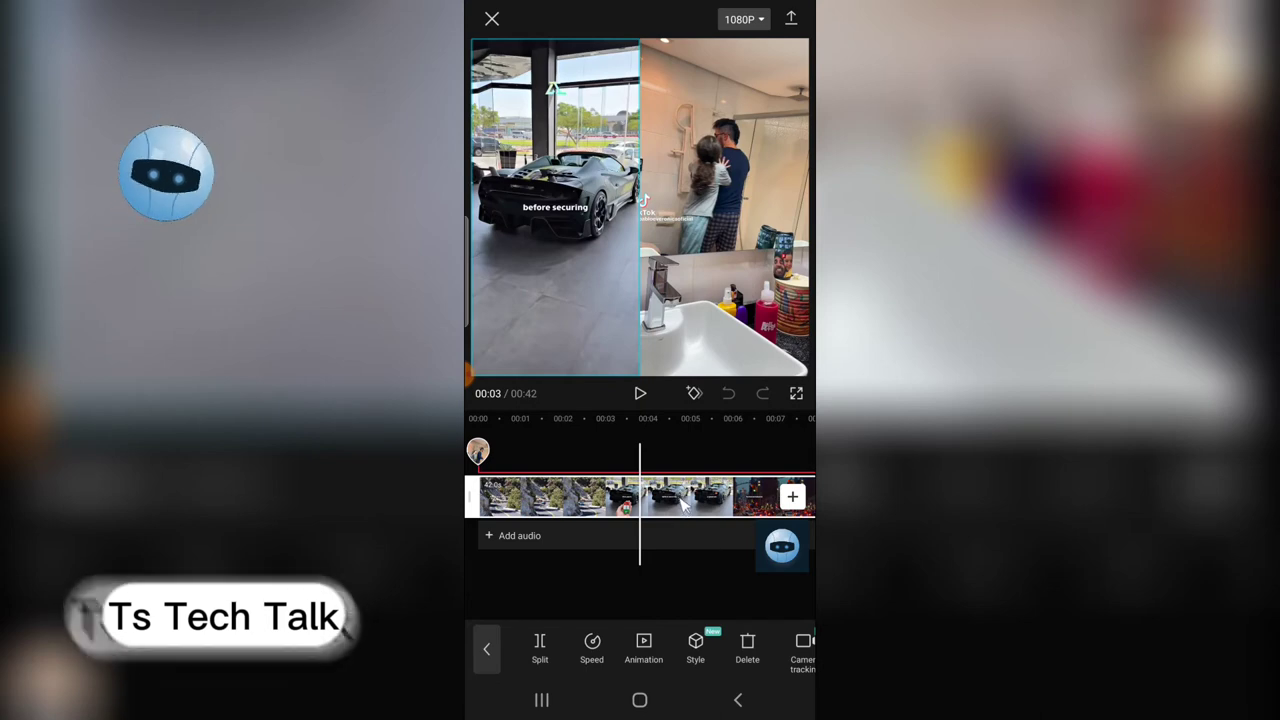
pyautogui.moveTo(730, 200)
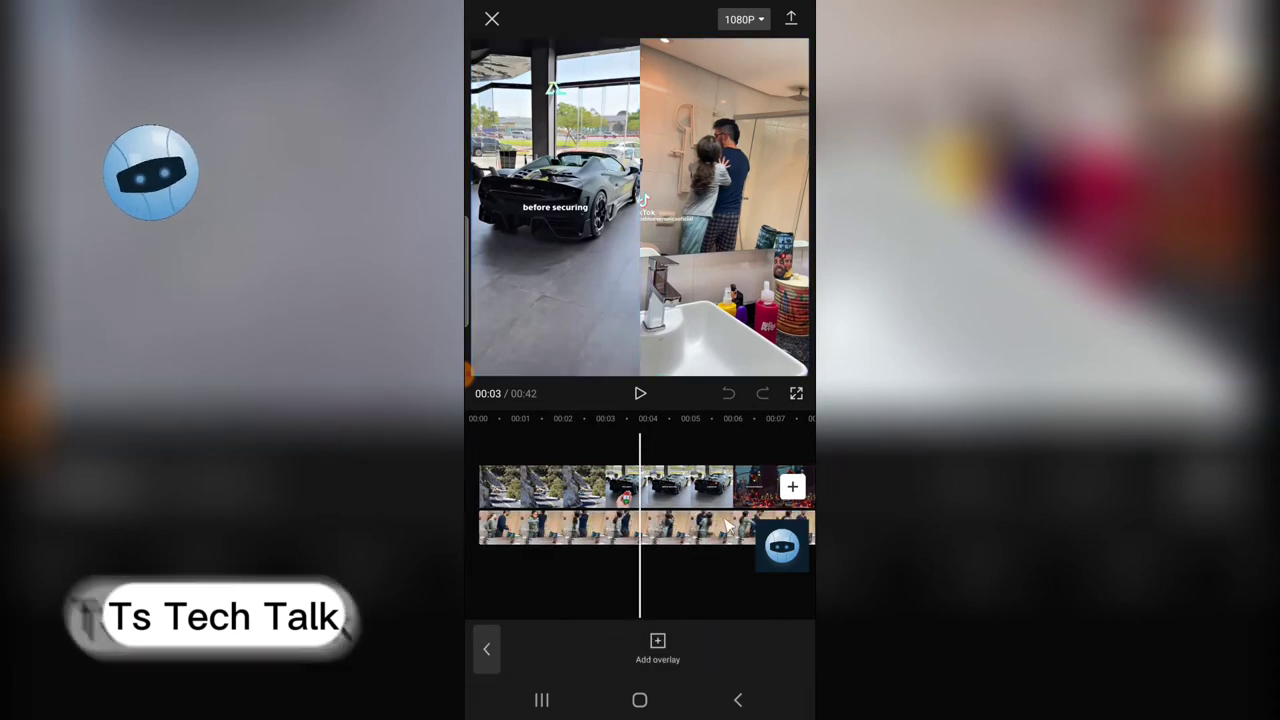
# Select the overlay video clip in the timeline and bring up its volume setting
pyautogui.click(620, 528)
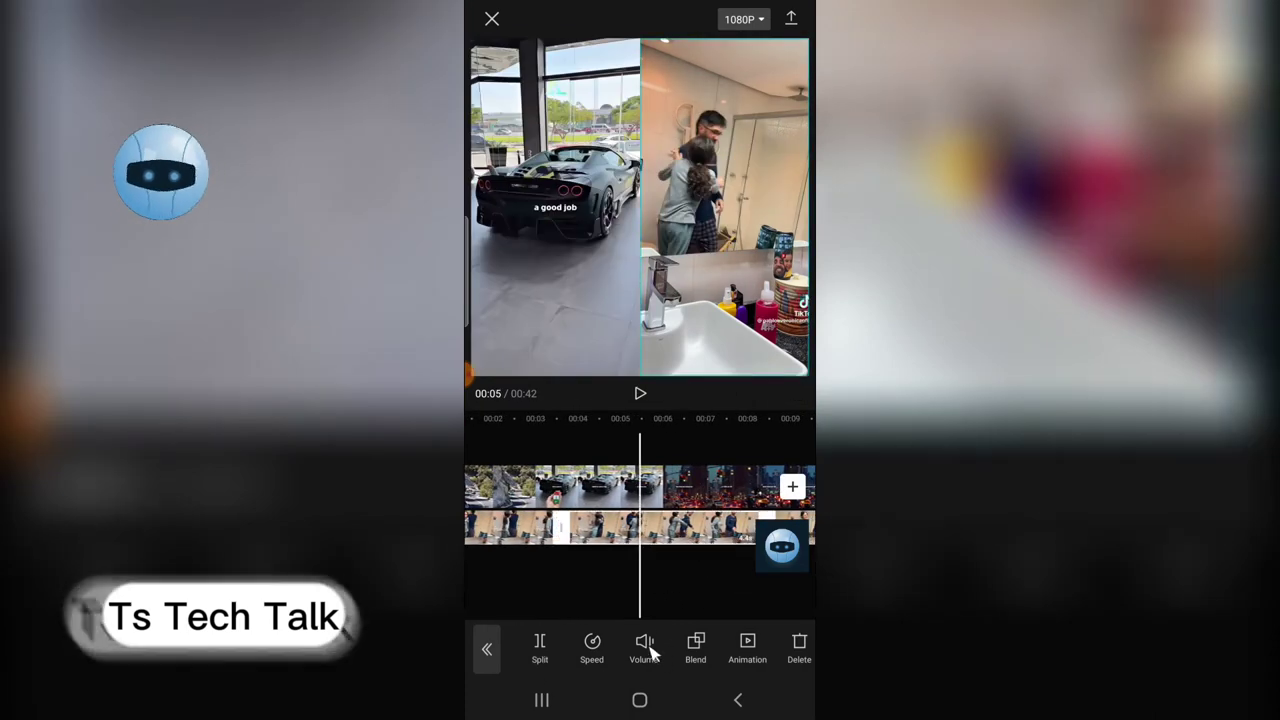
pyautogui.click(644, 648)
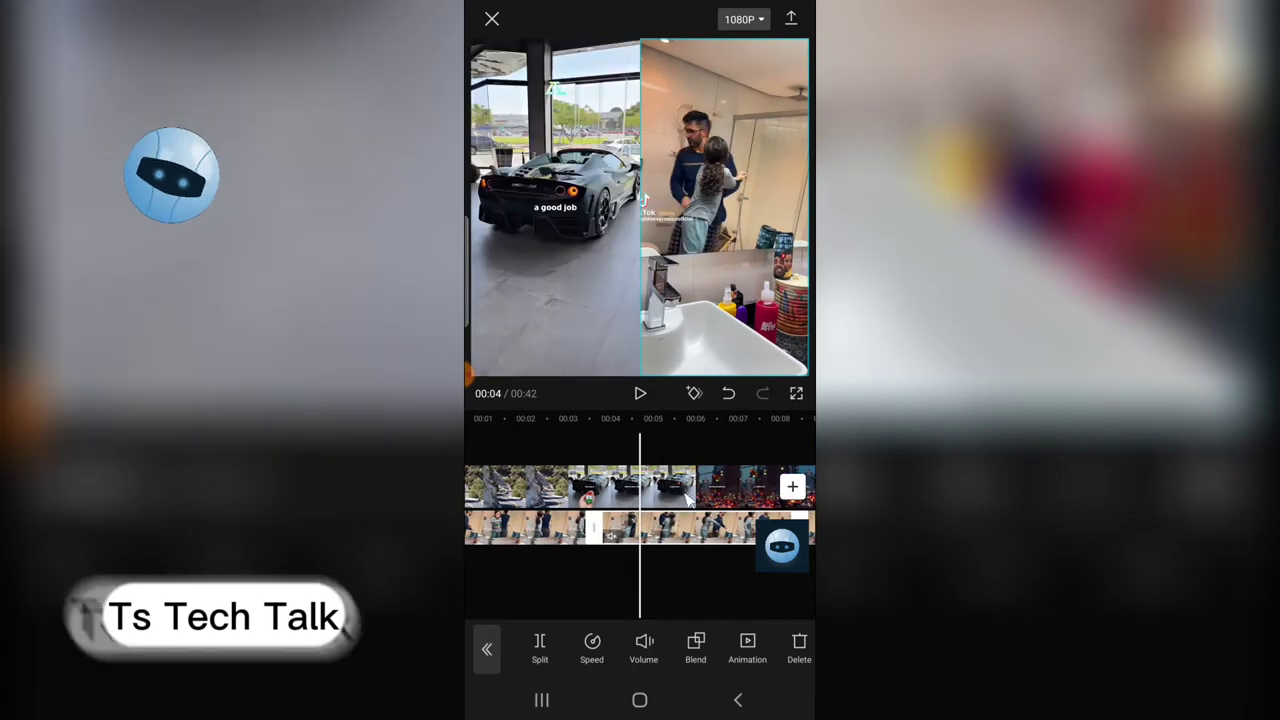
pyautogui.moveTo(660, 396)
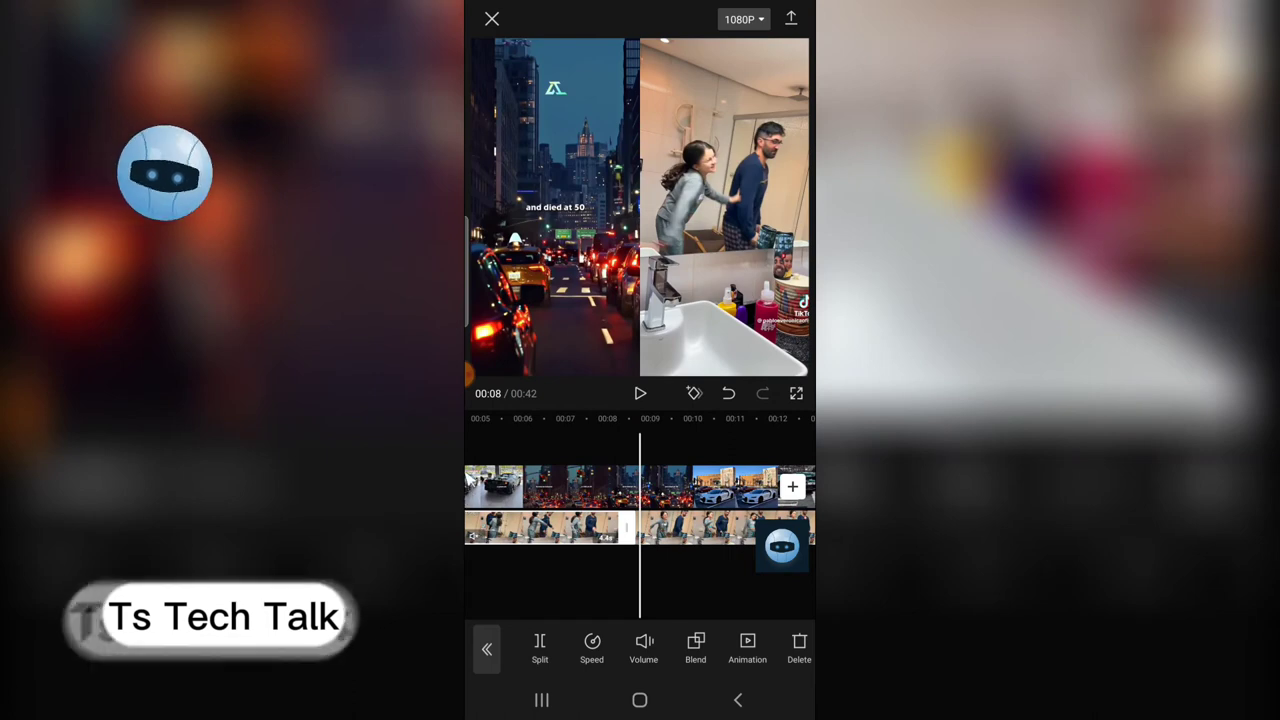
pyautogui.moveTo(560, 412)
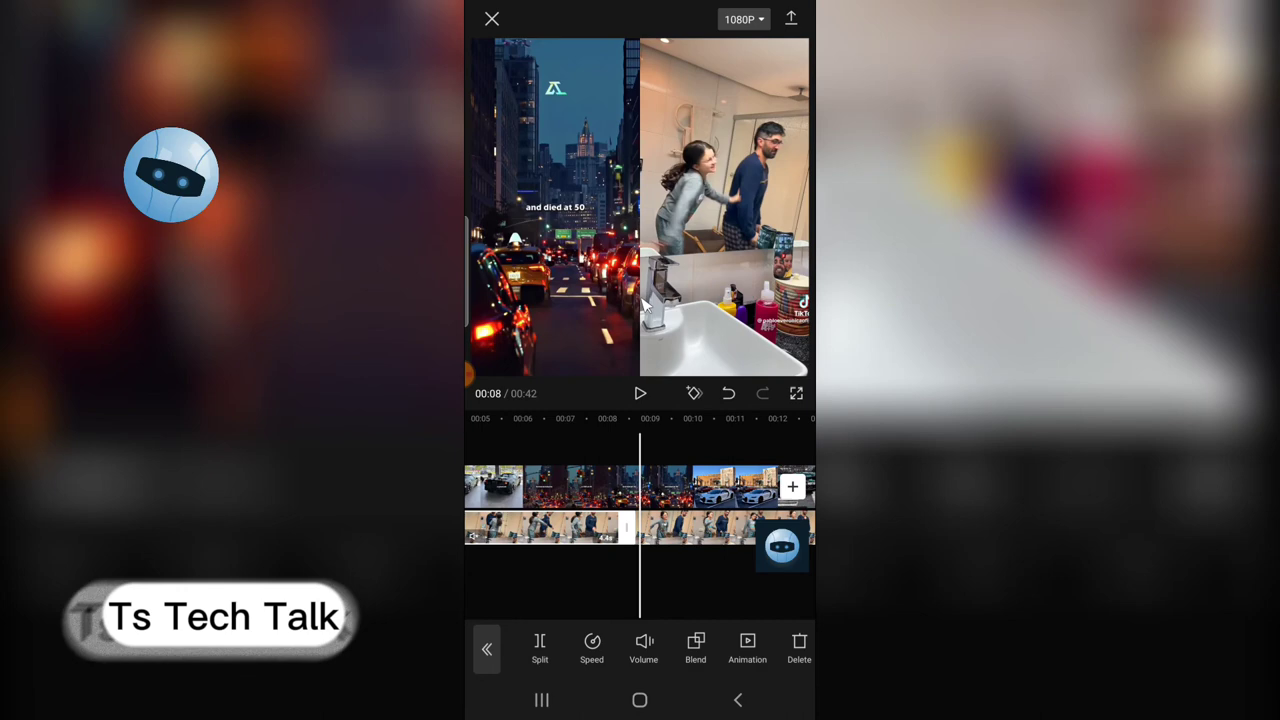
pyautogui.moveTo(690, 304)
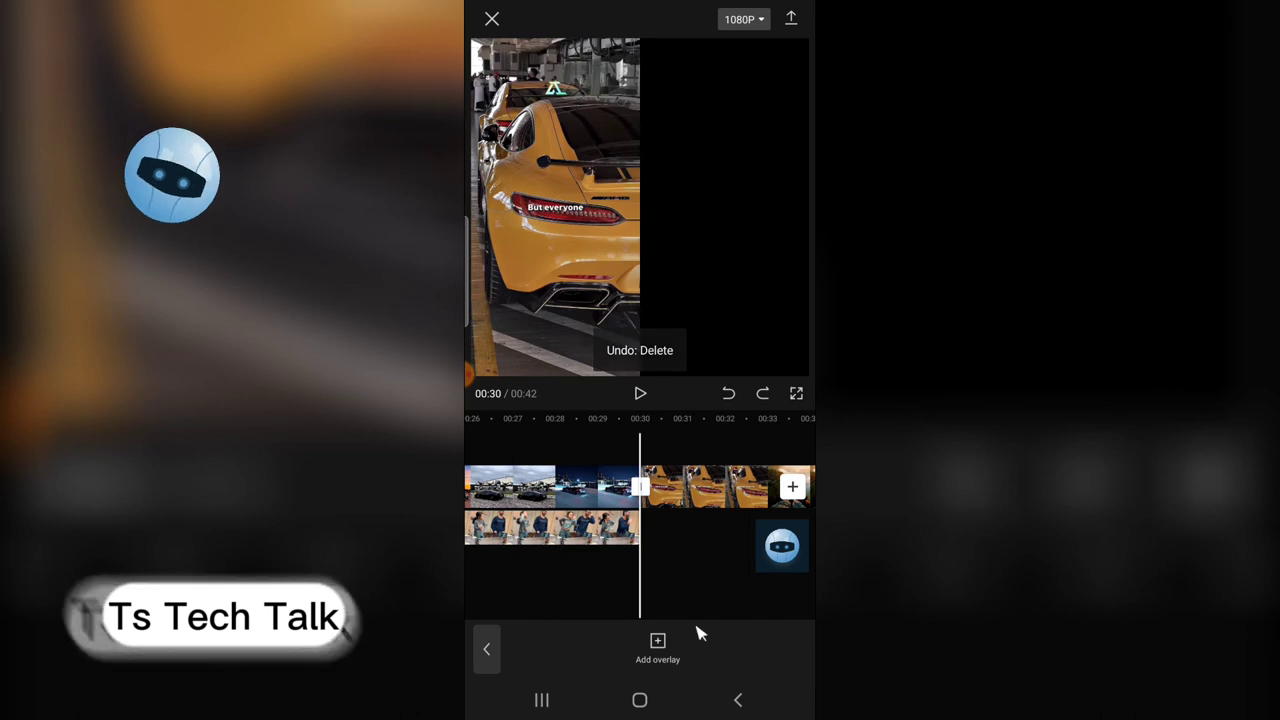
# Add another gallery video as an overlay and trim it so the project ends at 0:42
pyautogui.click(656, 648)
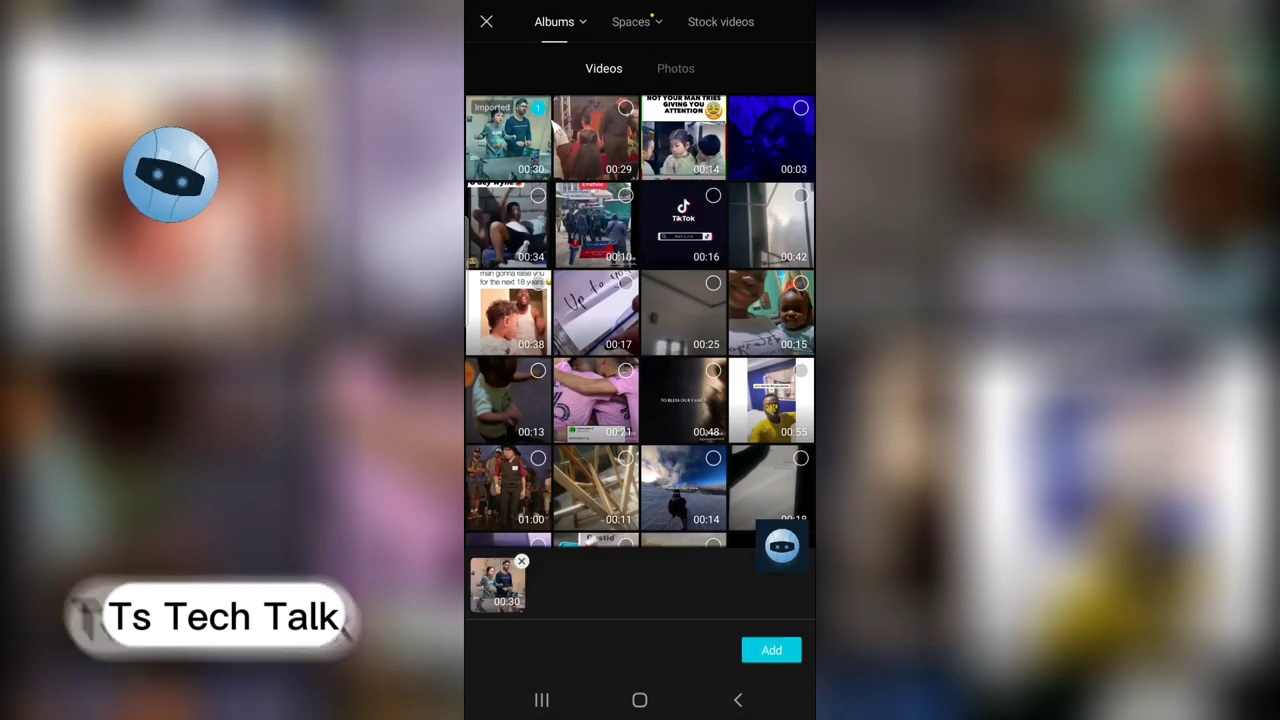
pyautogui.click(772, 650)
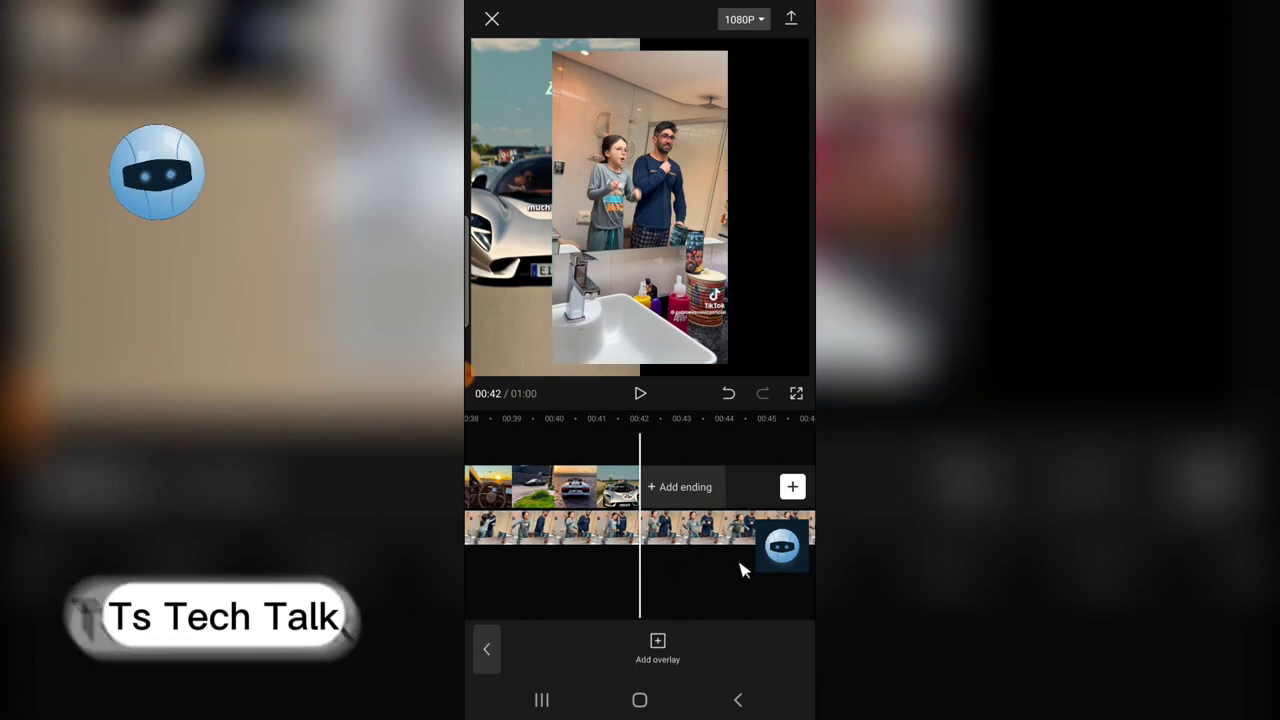
pyautogui.click(640, 528)
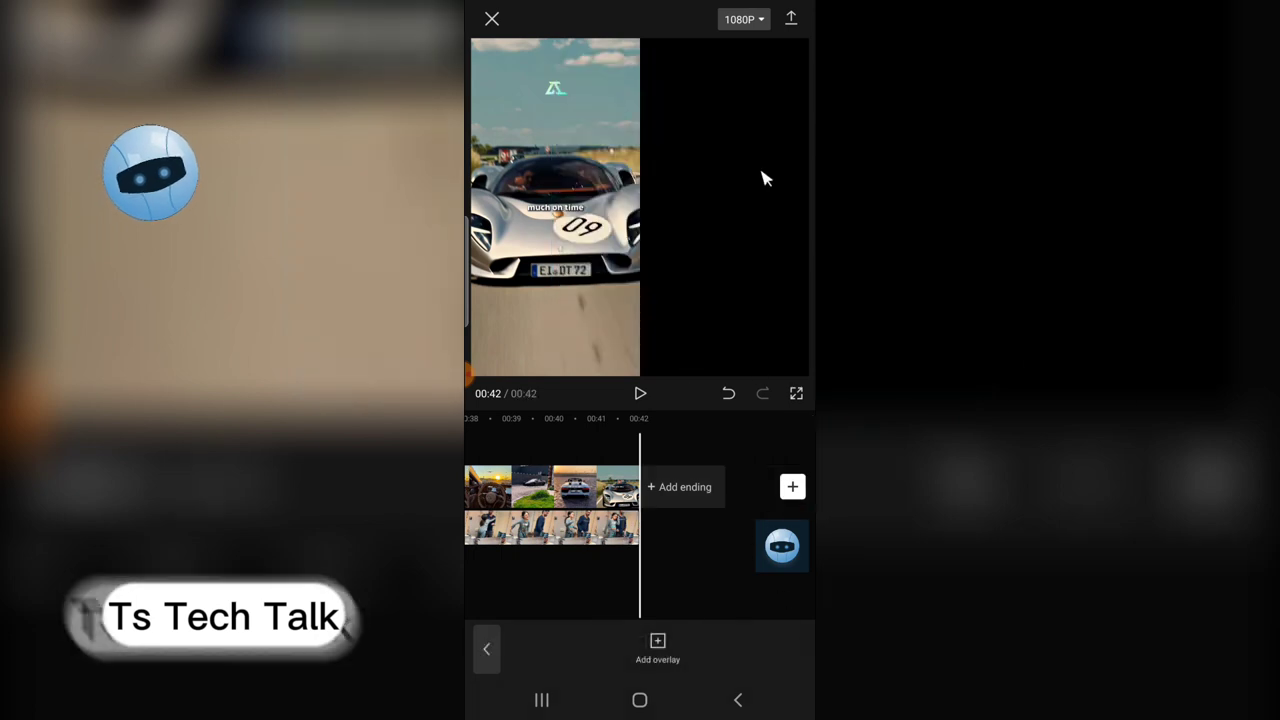
pyautogui.moveTo(668, 272)
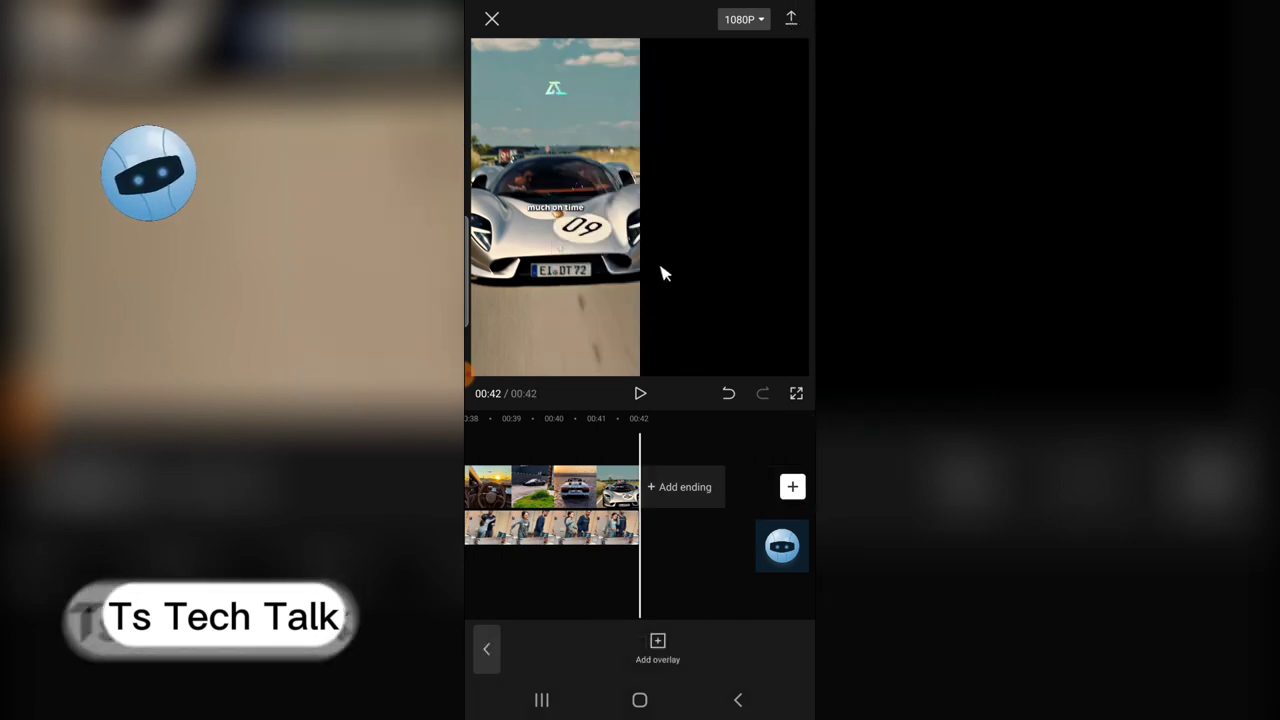
pyautogui.moveTo(756, 504)
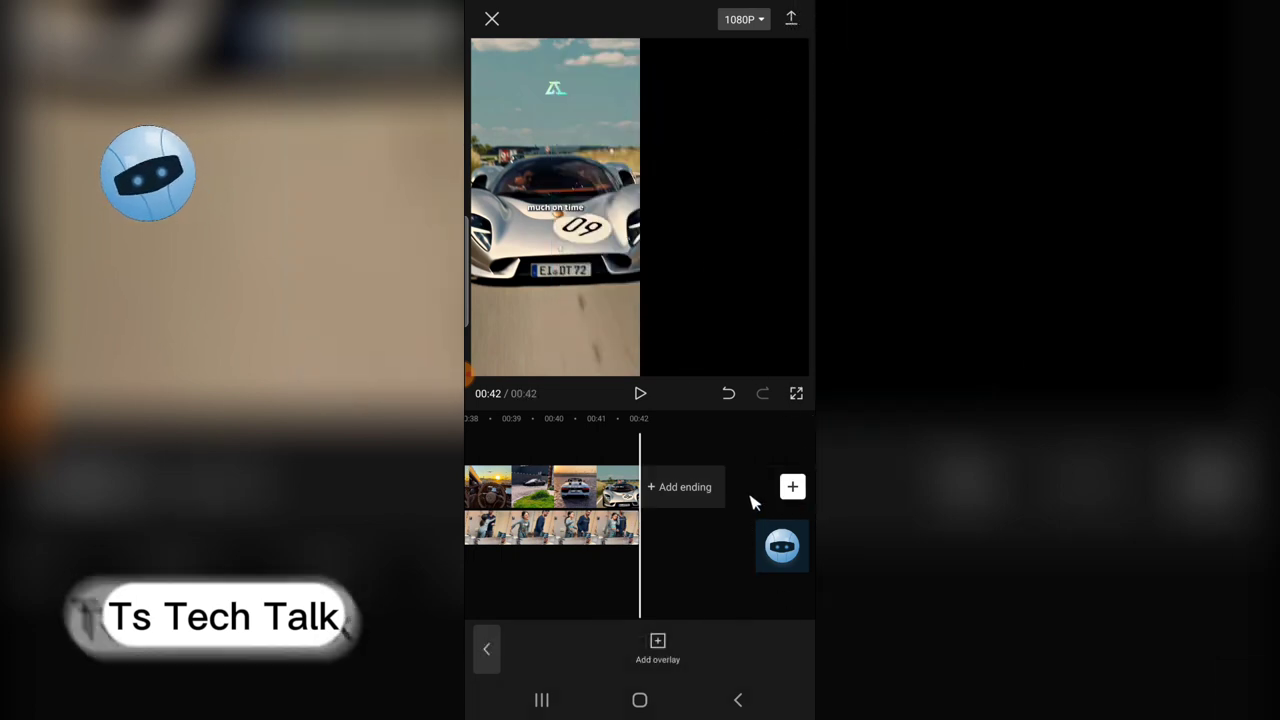